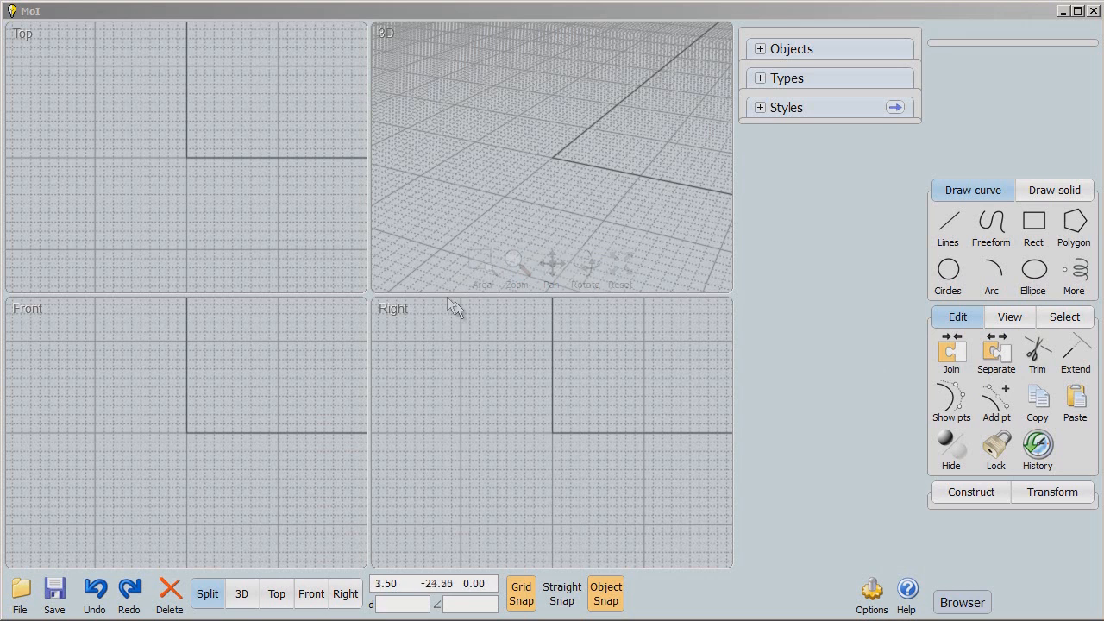
In the Top view, draw a large circle at the origin and a radius 2.75 circle on its top quadrant
click(276, 594)
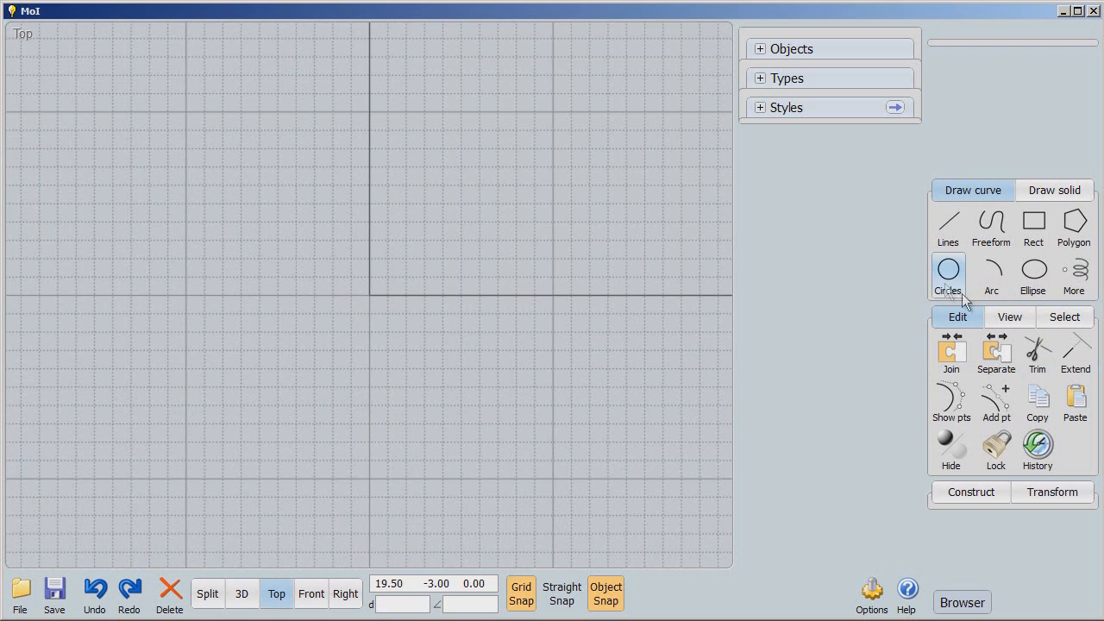
click(949, 274)
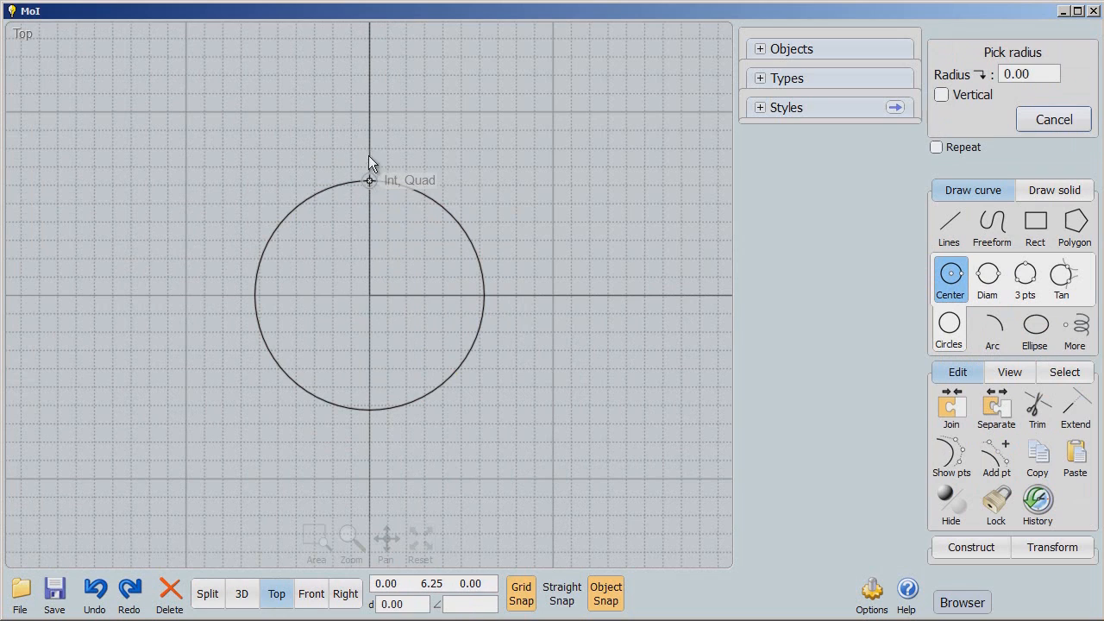
click(369, 181)
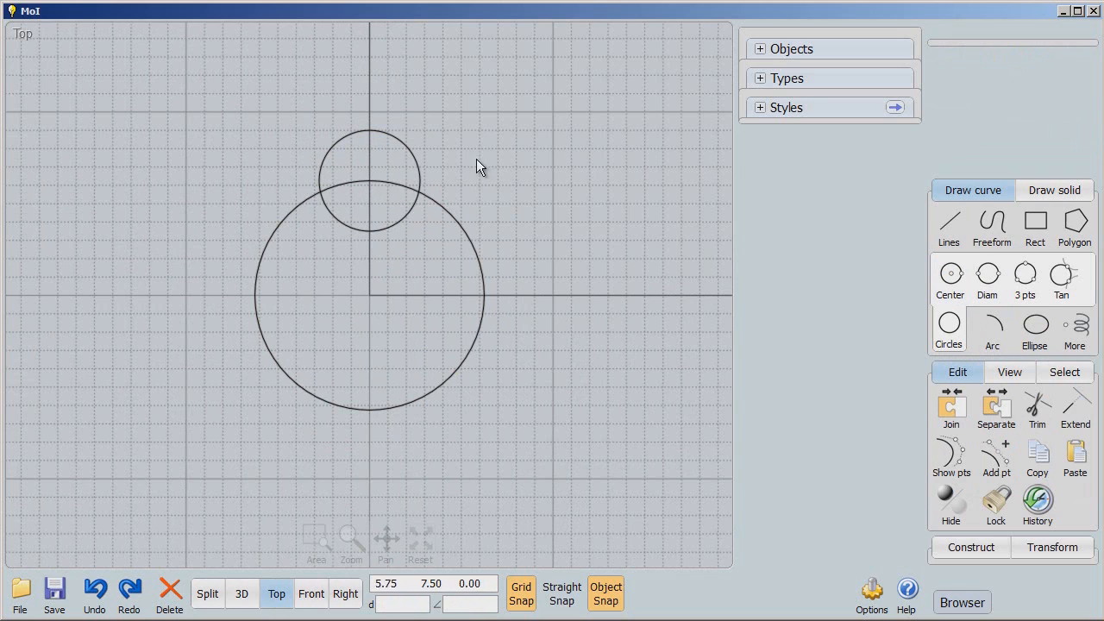
click(369, 132)
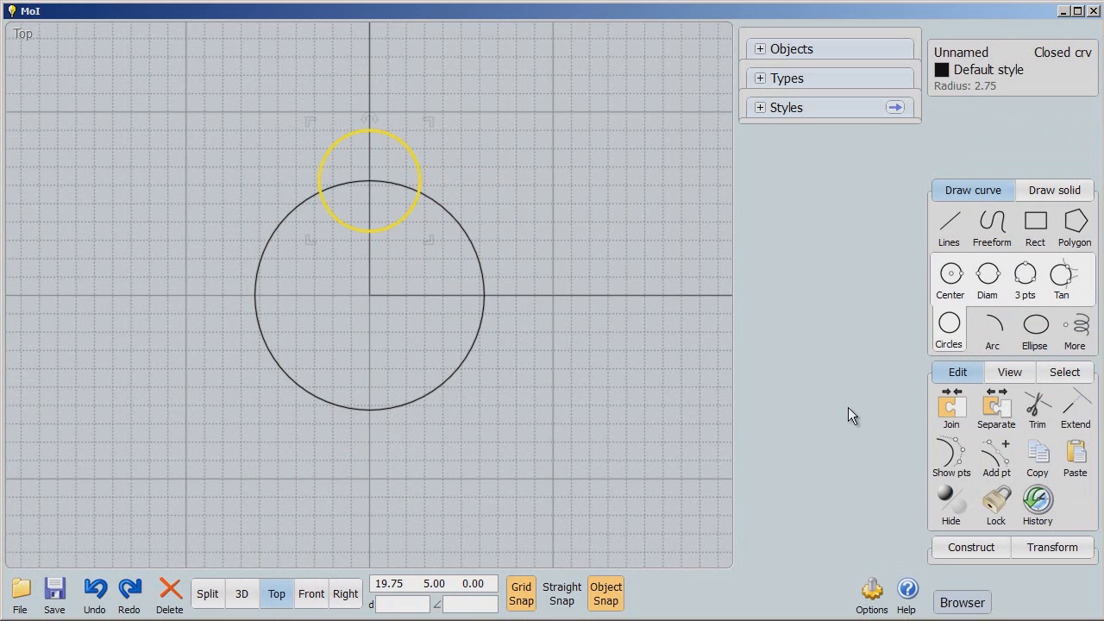
click(422, 194)
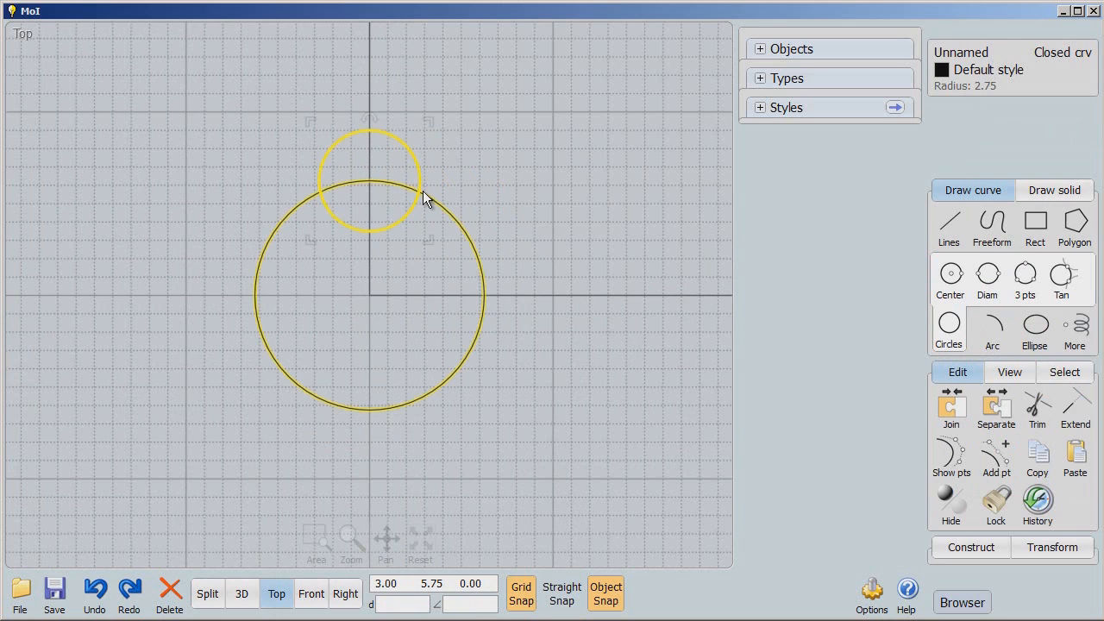
click(216, 291)
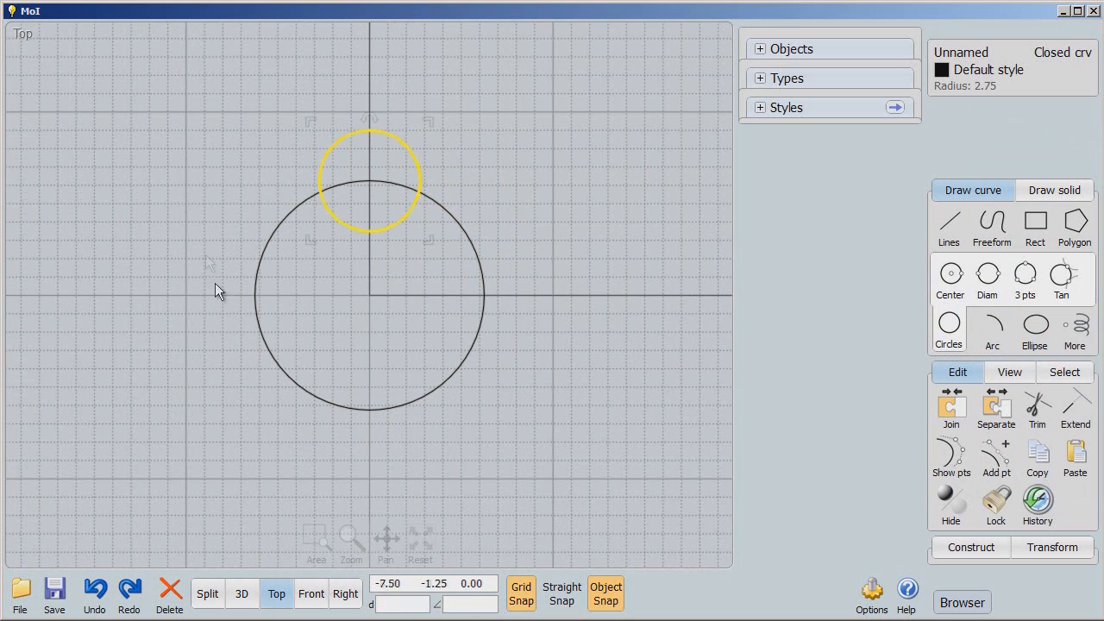
mouse_move(894, 434)
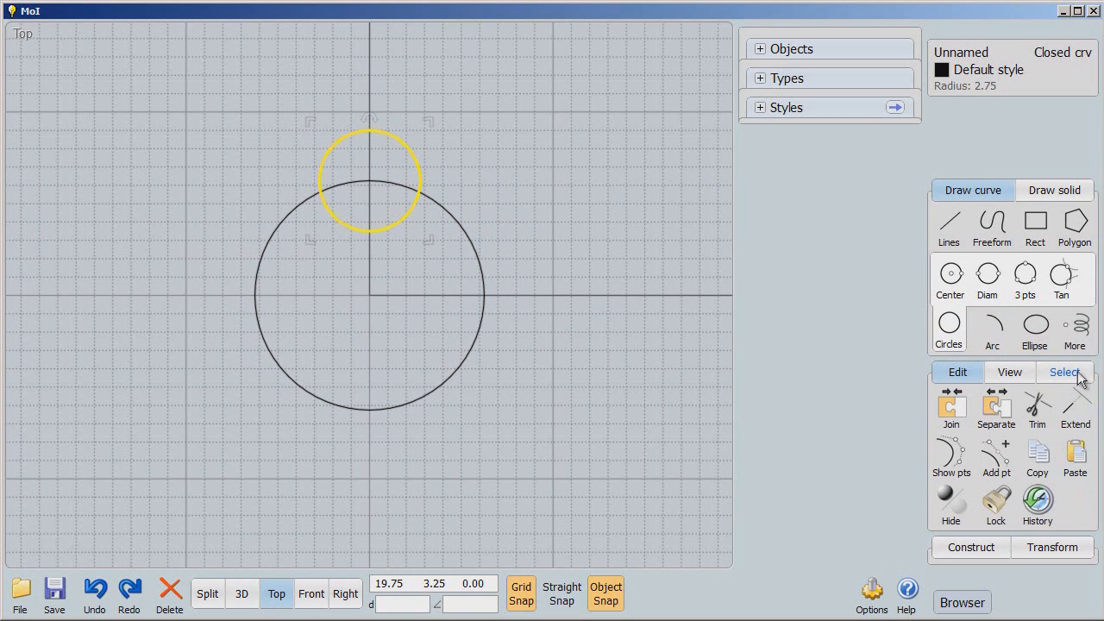
Circular-array the small circle around the origin with an item count of 8
click(1051, 405)
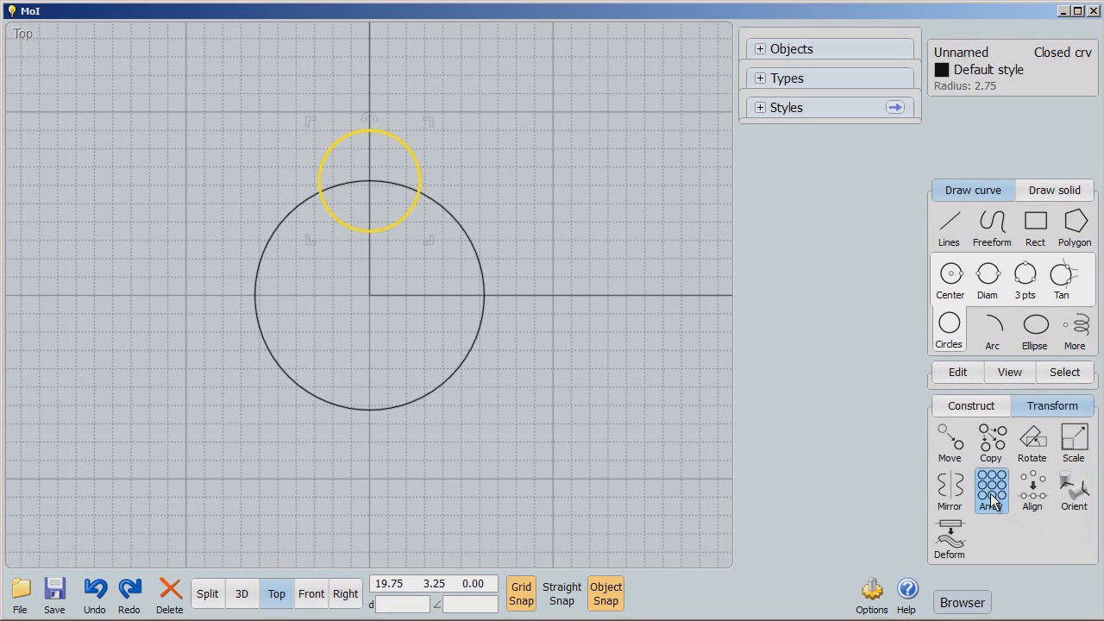
click(991, 491)
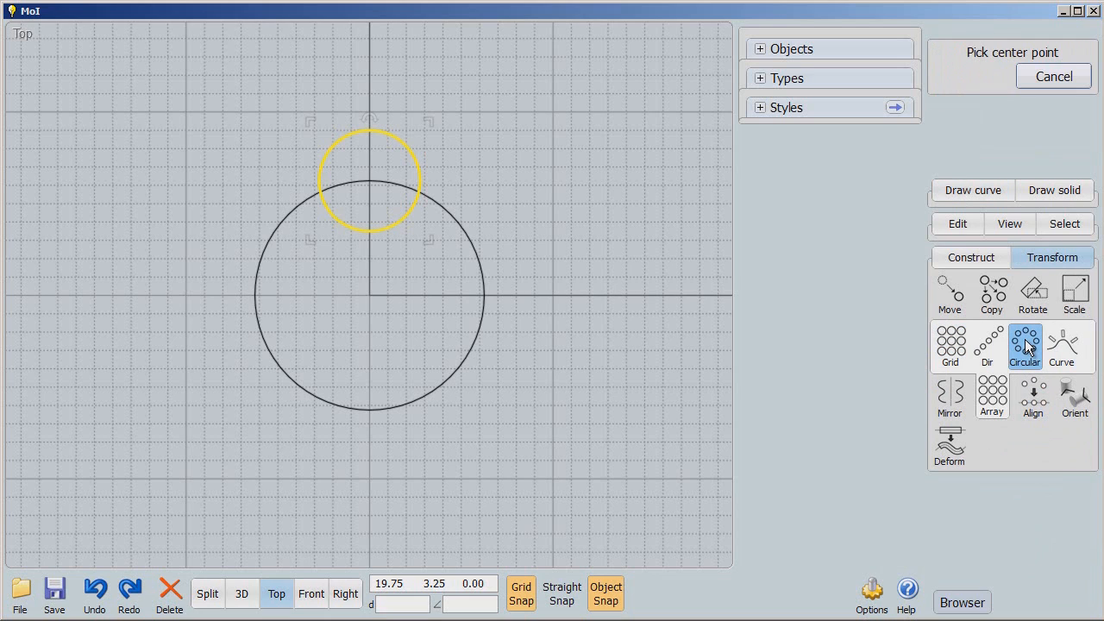
click(370, 293)
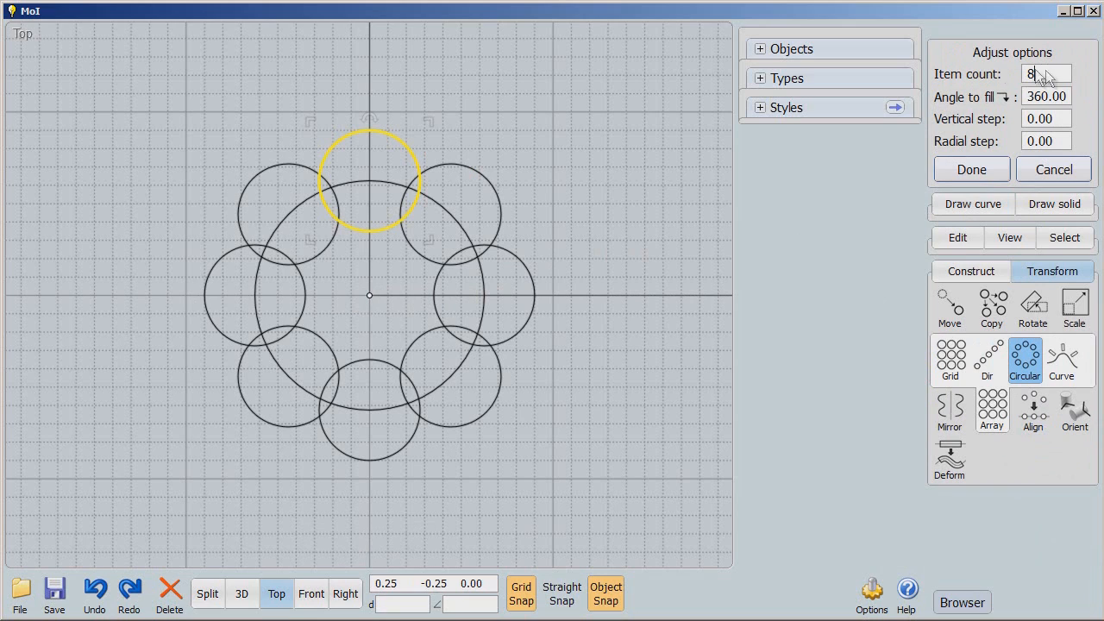
click(1044, 74)
text(6)
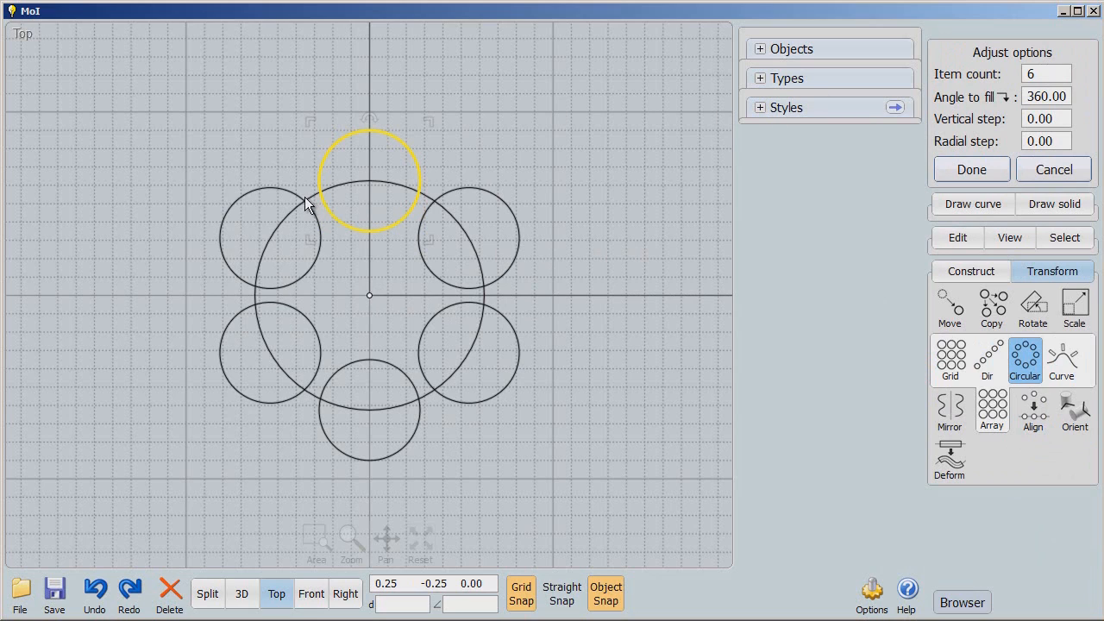
mouse_move(355, 175)
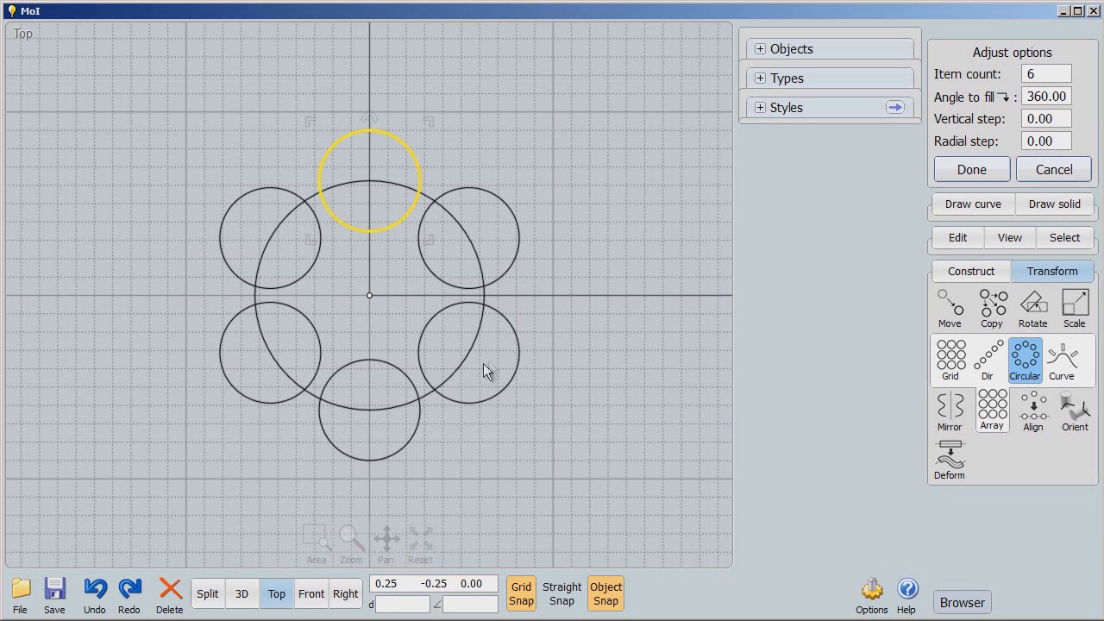
mouse_move(385, 237)
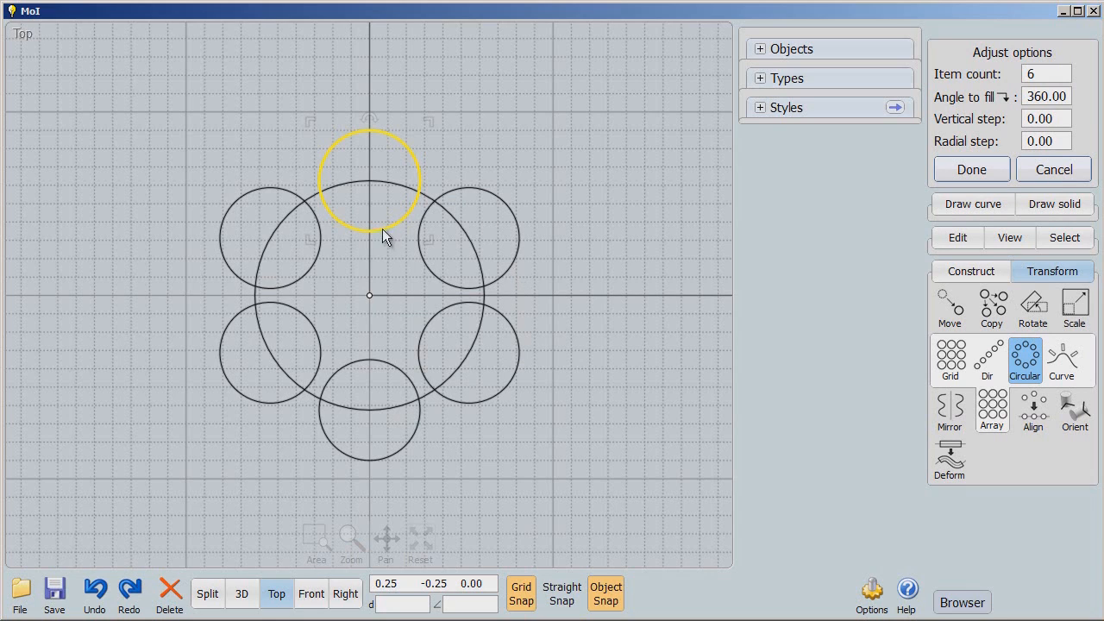
mouse_move(435, 210)
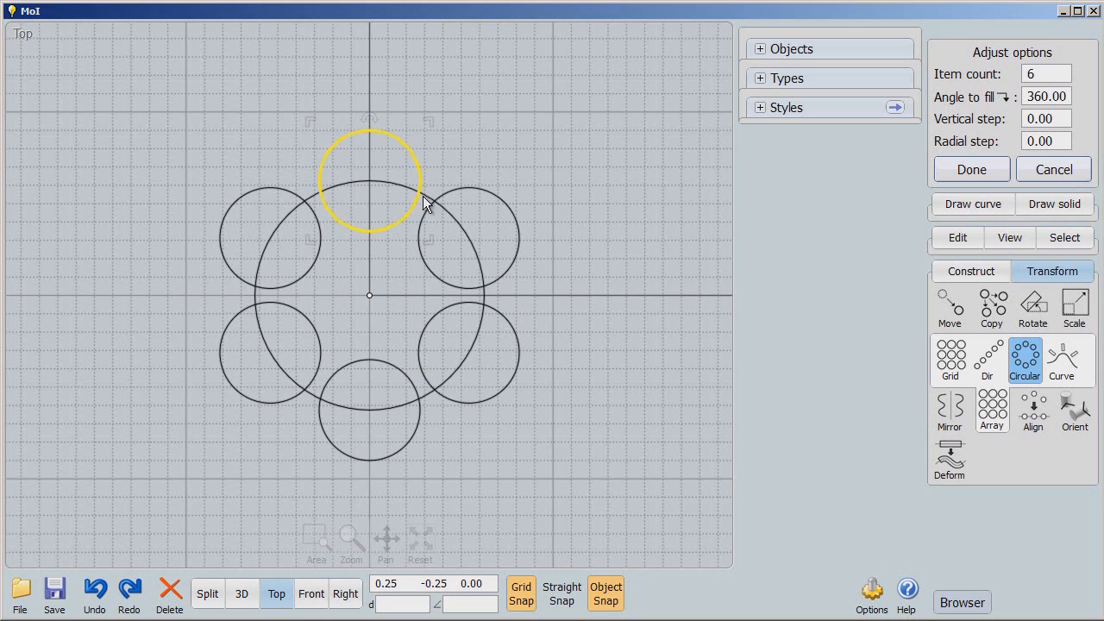
mouse_move(478, 253)
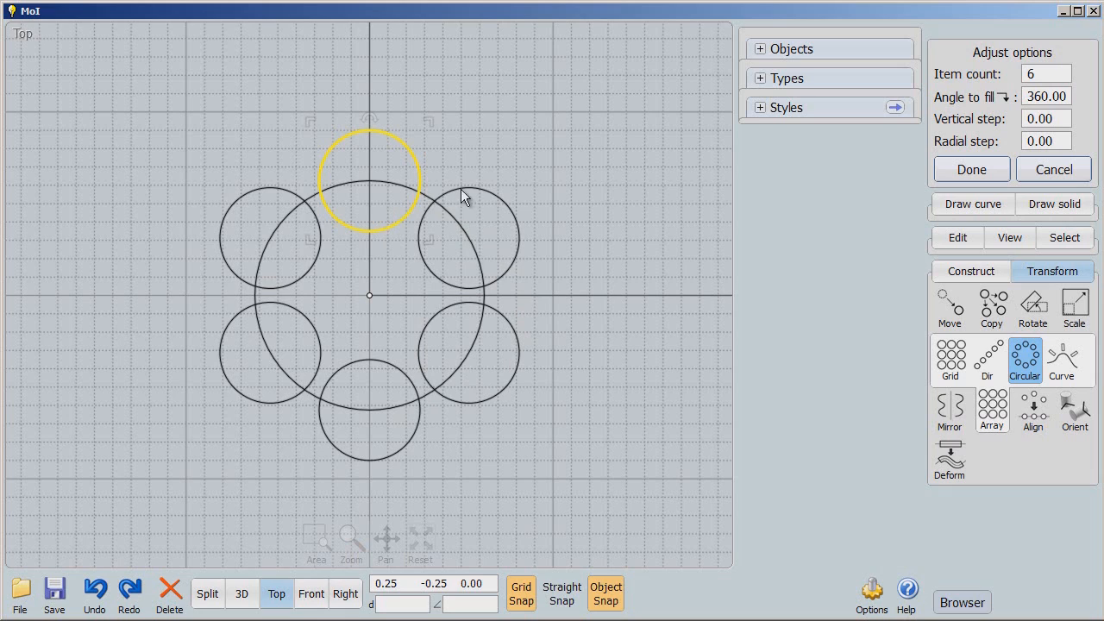
mouse_move(558, 199)
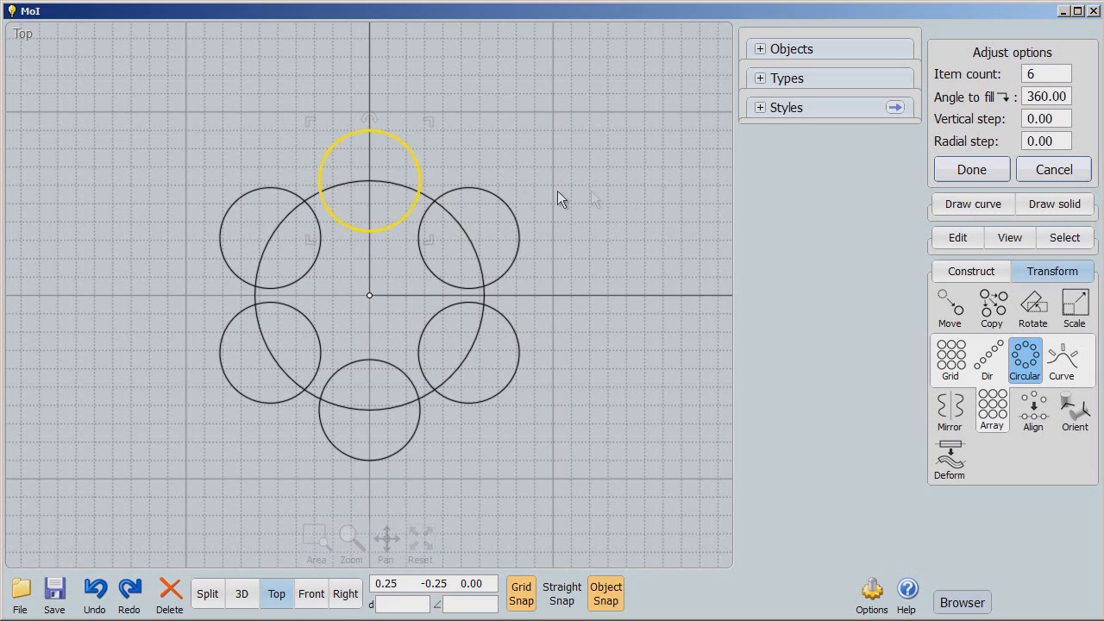
click(1044, 73)
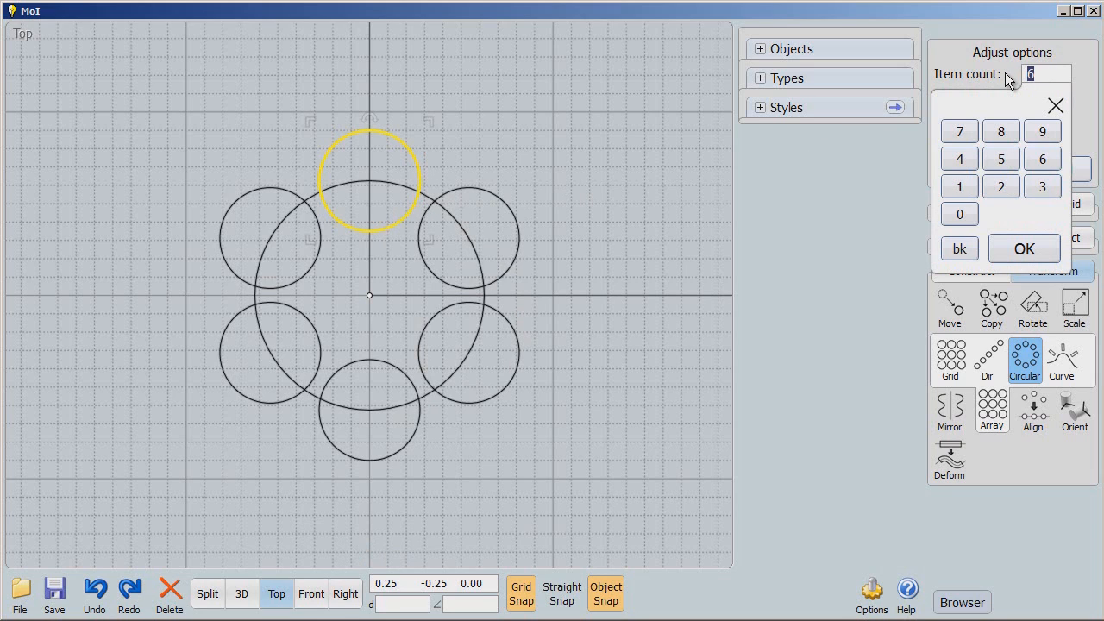
click(1000, 131)
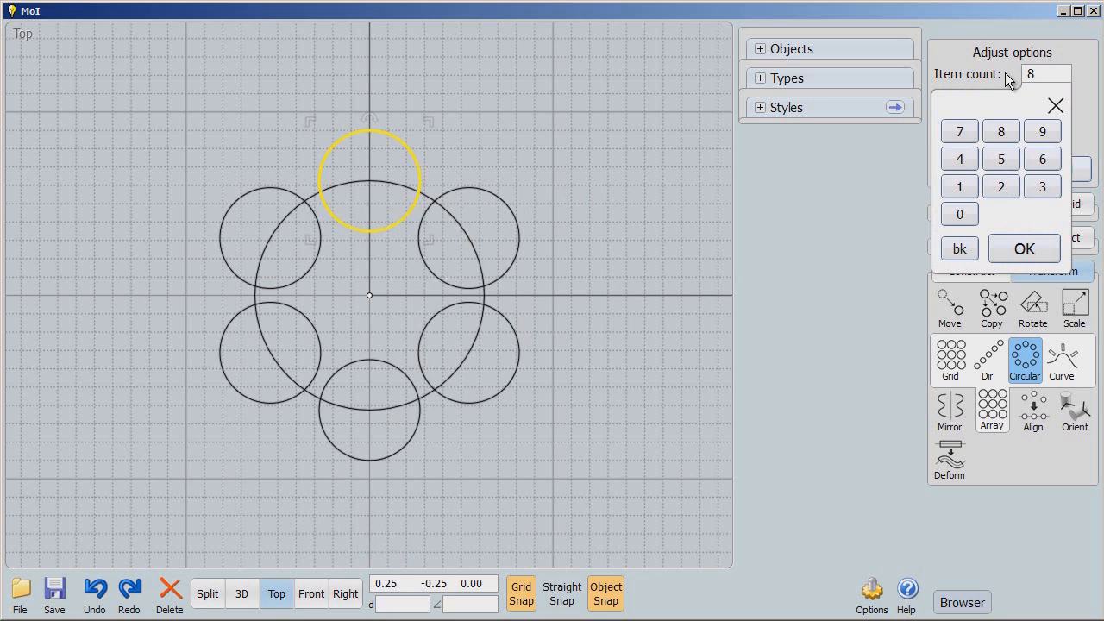
click(1024, 248)
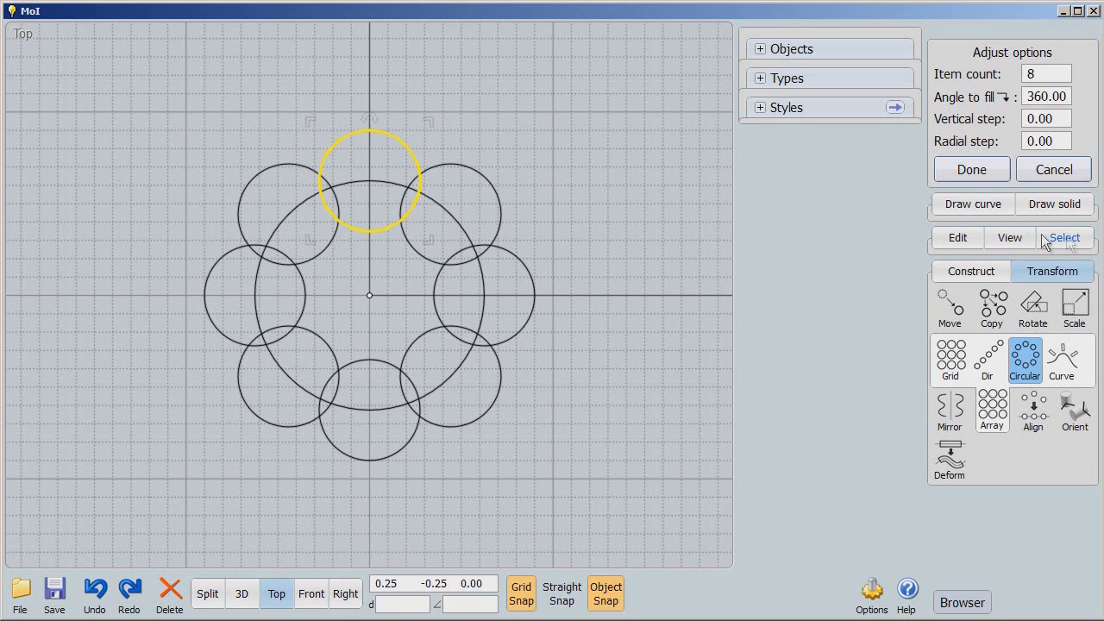
Boolean-union the large circle and eight small circles into one eight-lobed flower curve
click(971, 169)
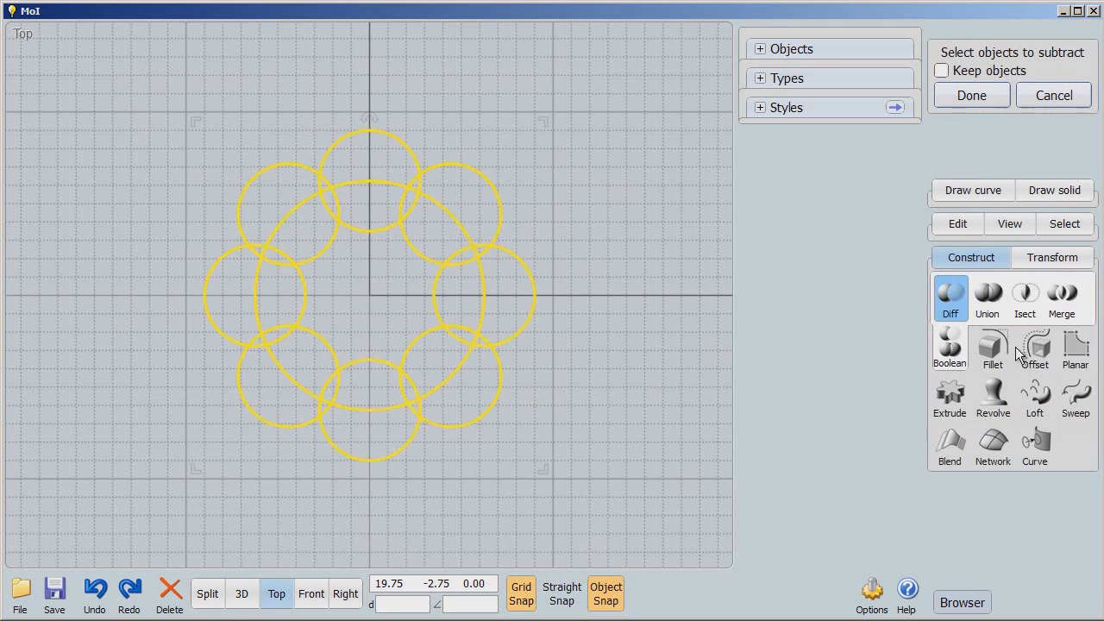
click(970, 95)
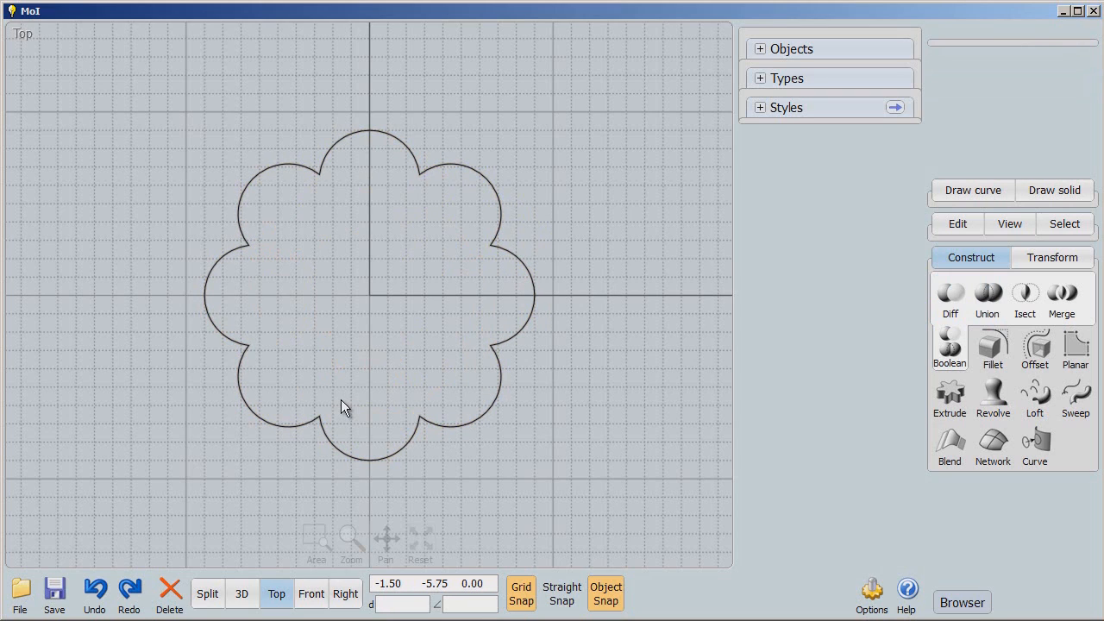
mouse_move(424, 254)
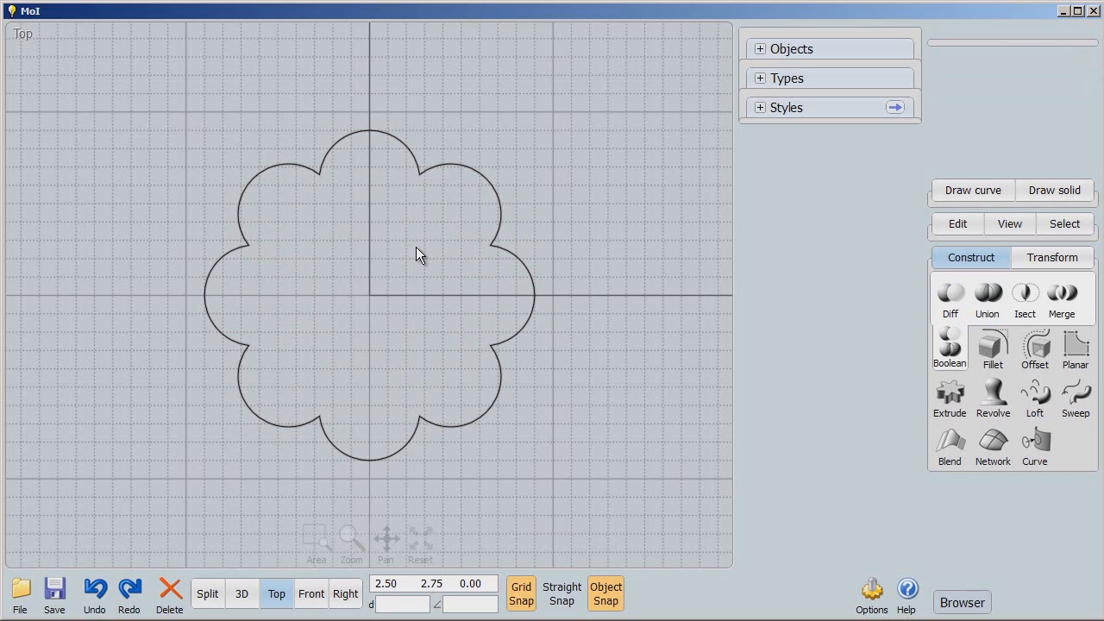
click(461, 170)
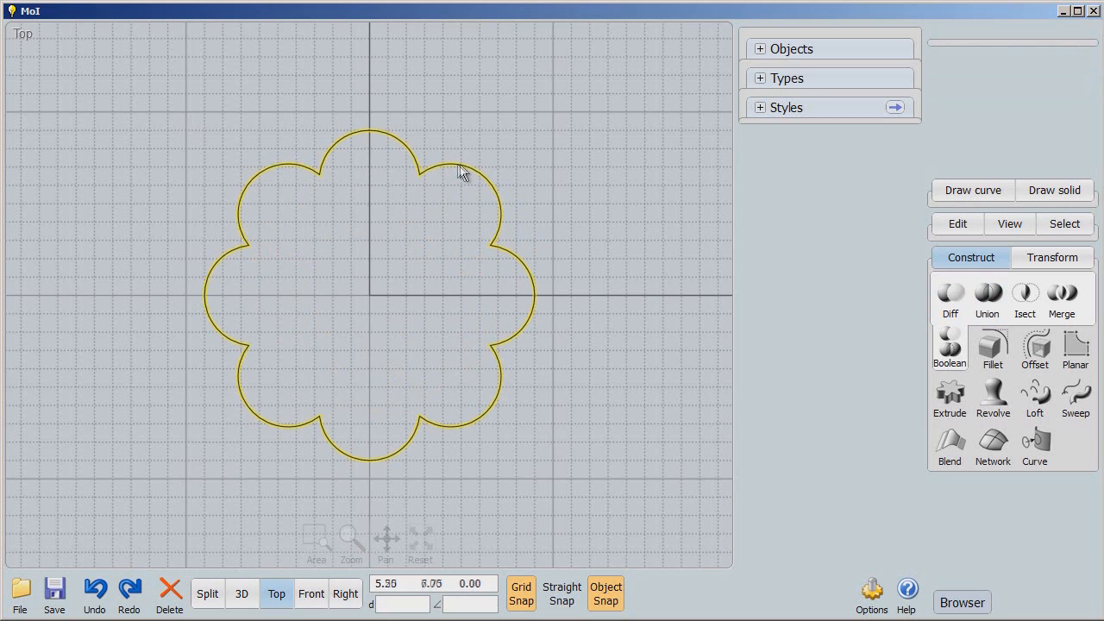
click(518, 361)
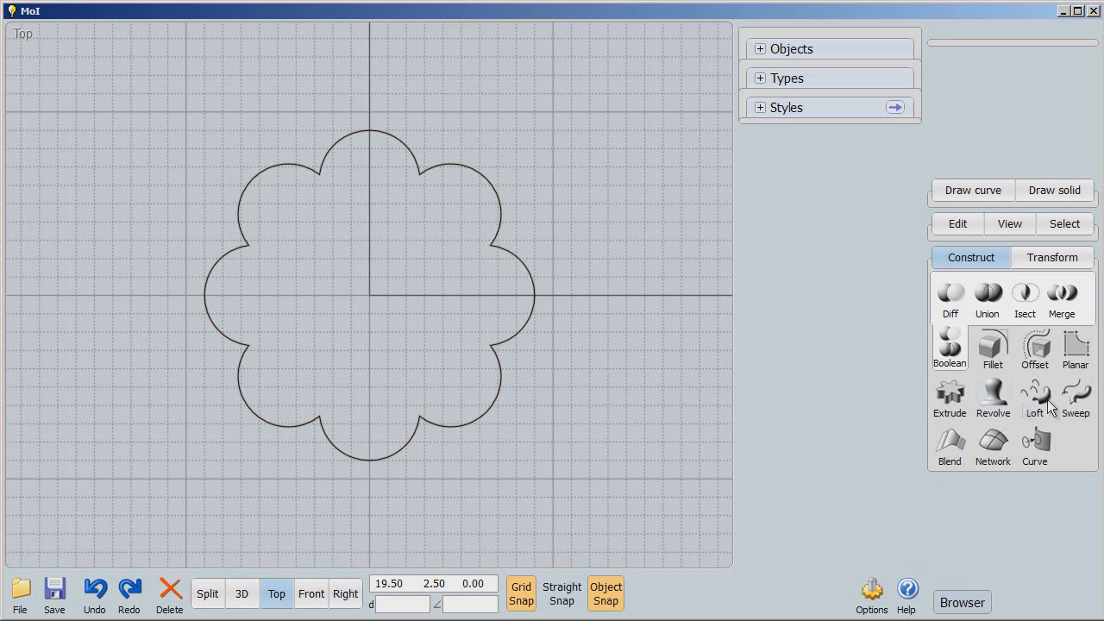
Offset the flower curve outward by a distance of 1.00 with a changed corner style
click(1034, 349)
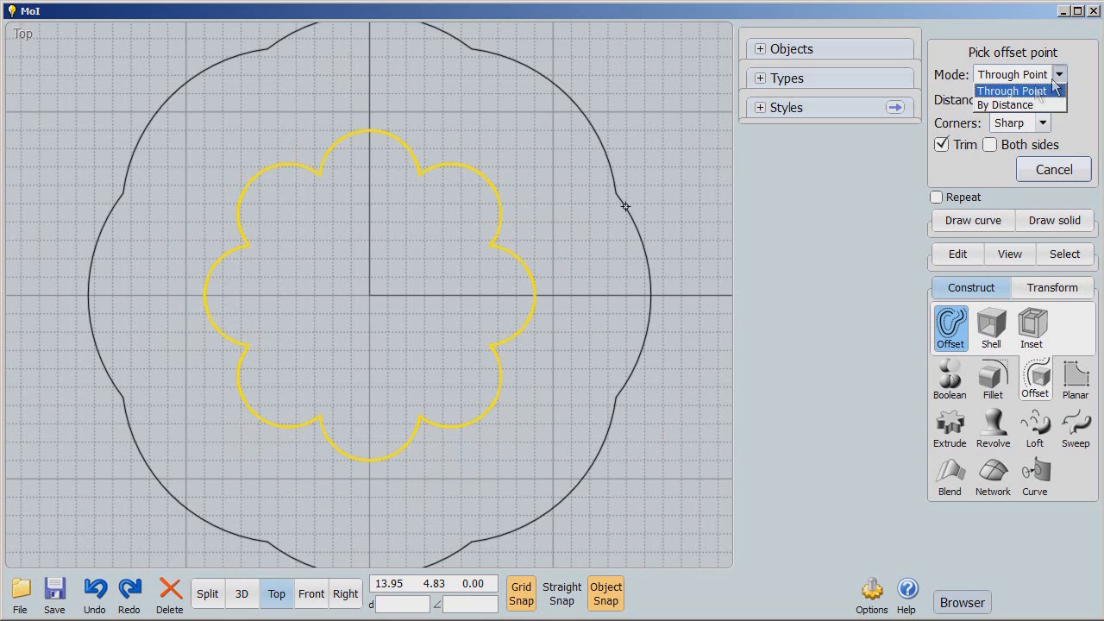
click(1006, 105)
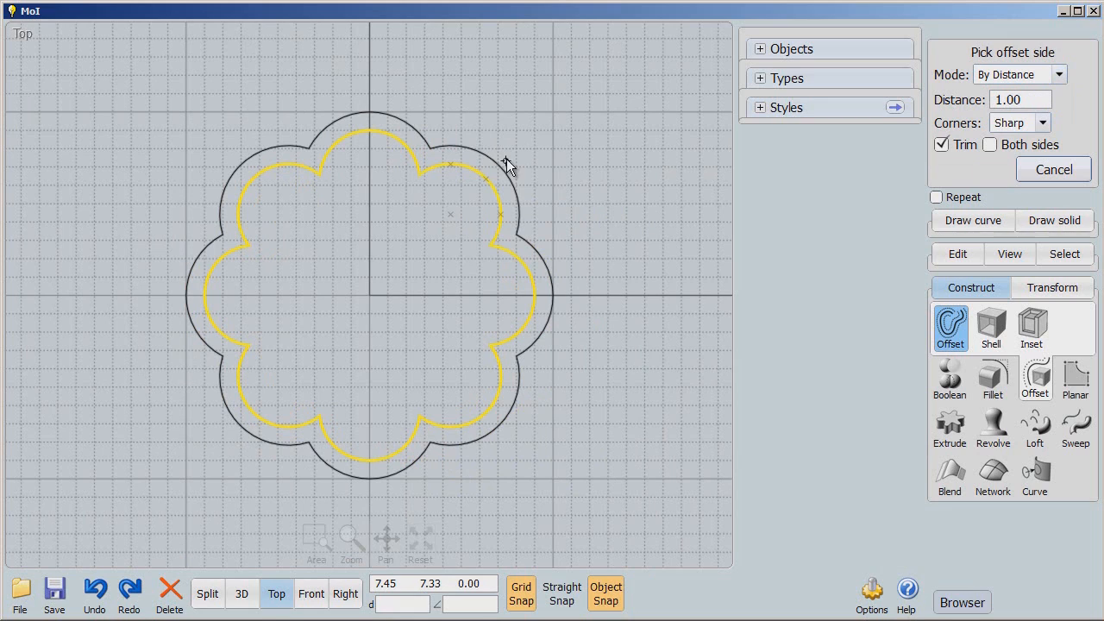
click(1042, 122)
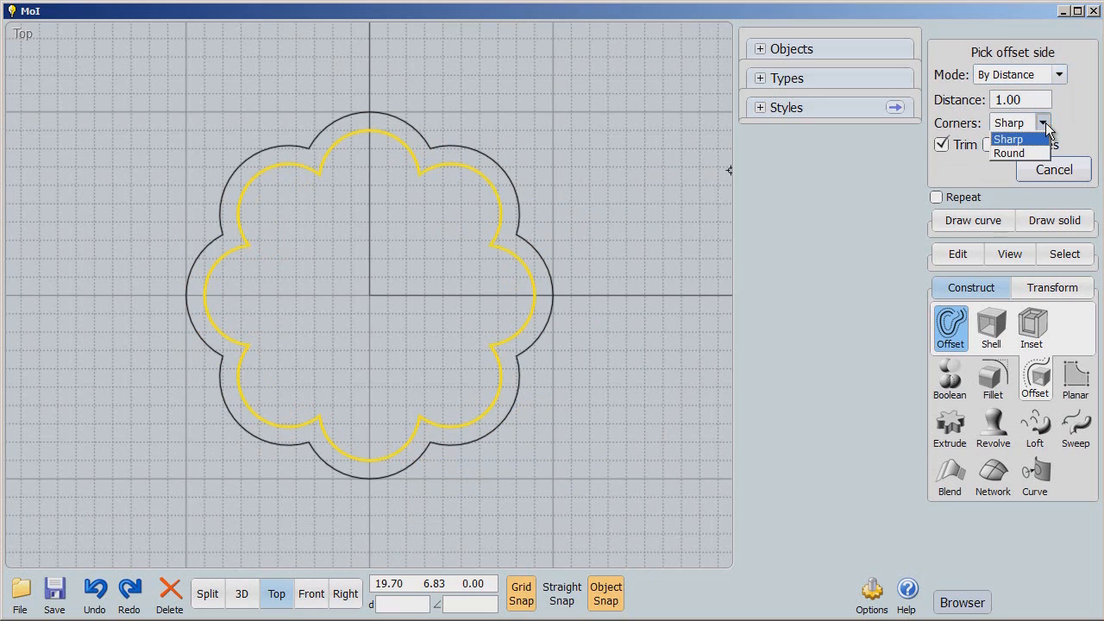
click(1008, 152)
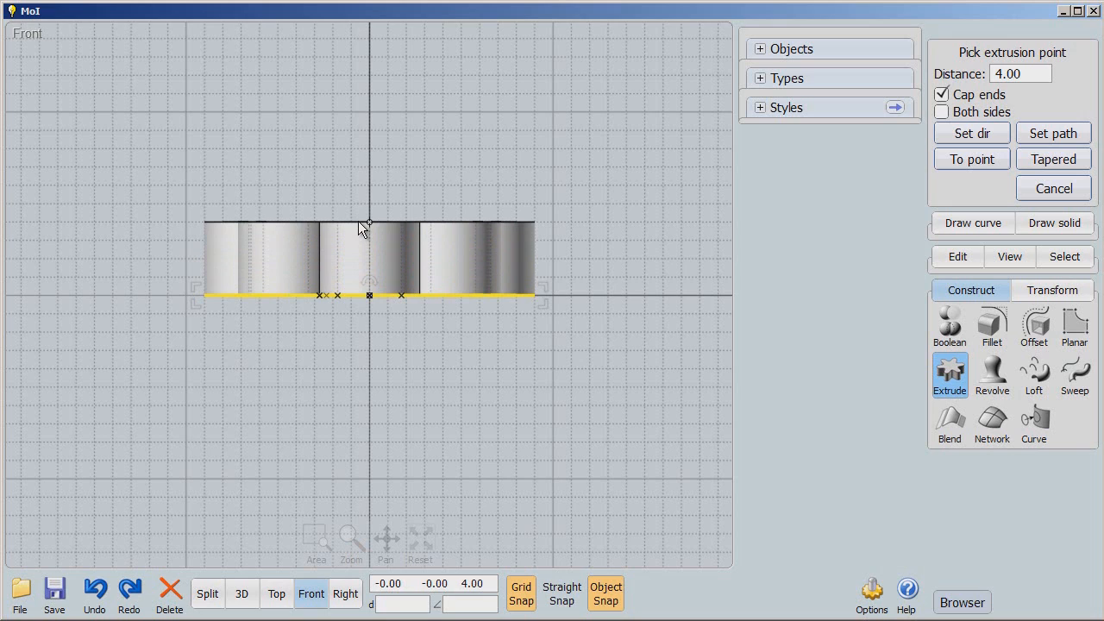
Drag the tapered extrusion height upward so the flower outlines rise to a point
drag(369, 224, 367, 138)
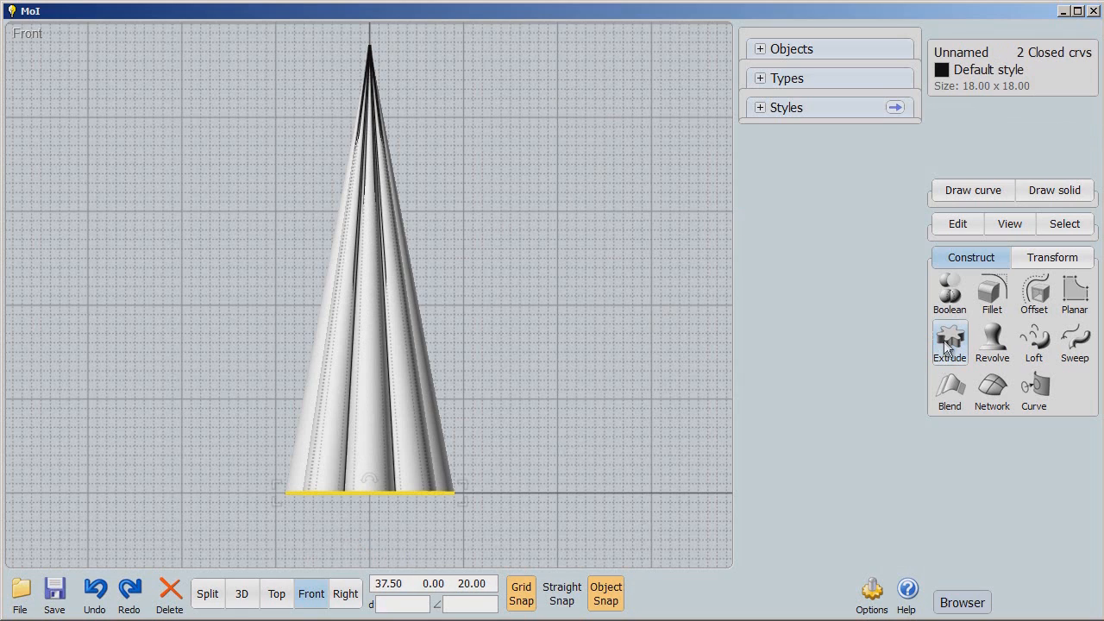
Extrude the flower outlines into a straight-walled tube and view it from the bottom
click(948, 340)
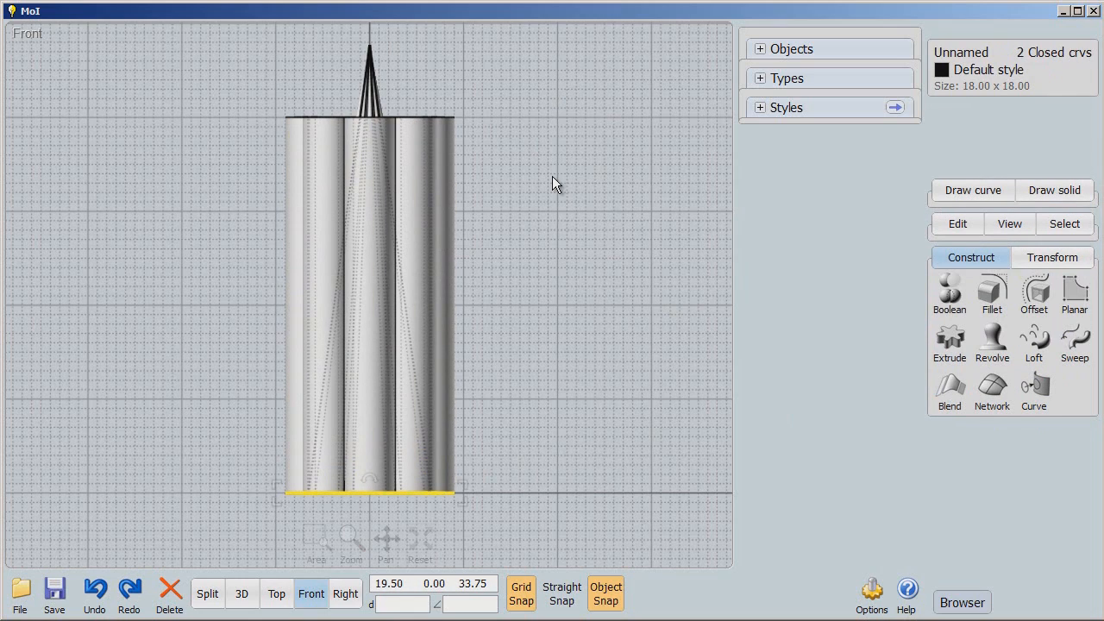
click(241, 593)
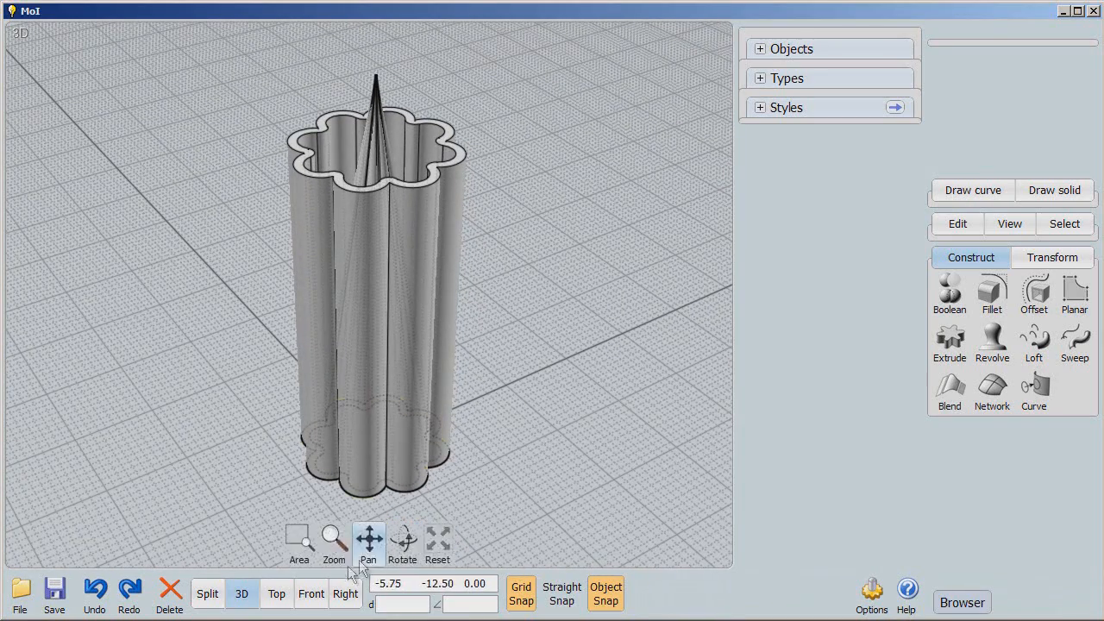
click(276, 593)
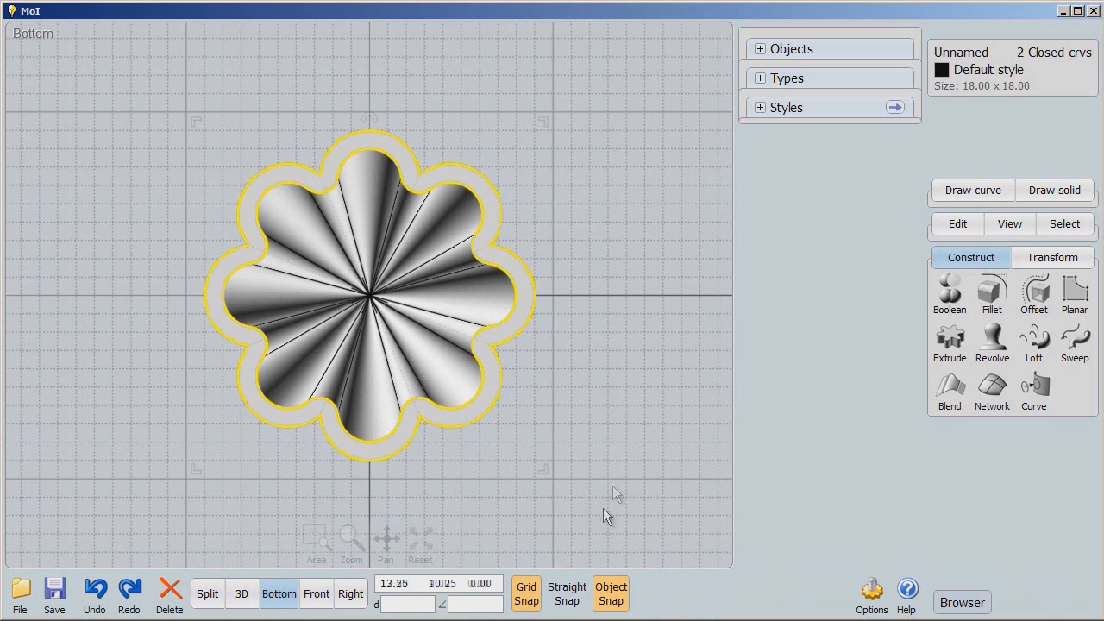
Extrude the flower outlines with a custom direction starting from the base centre
click(315, 593)
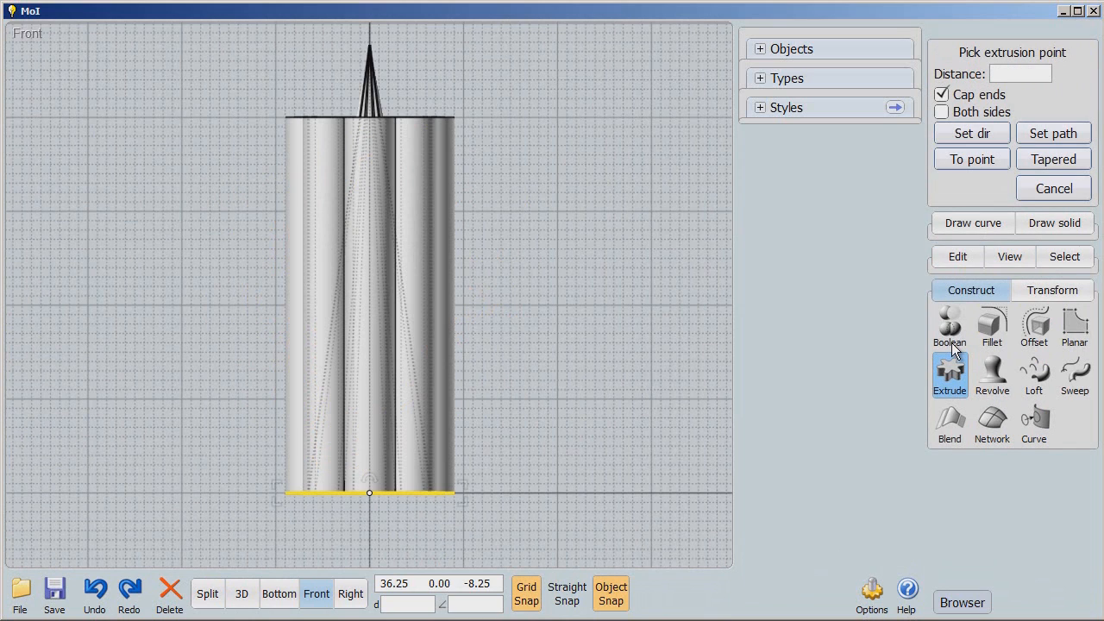
mouse_move(813, 267)
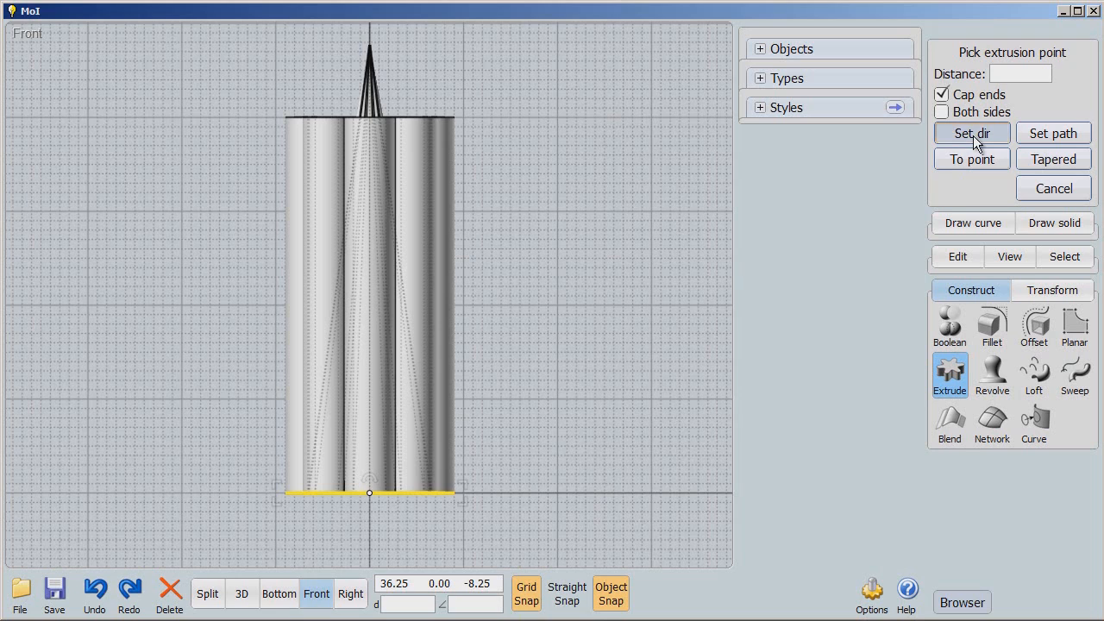
click(971, 133)
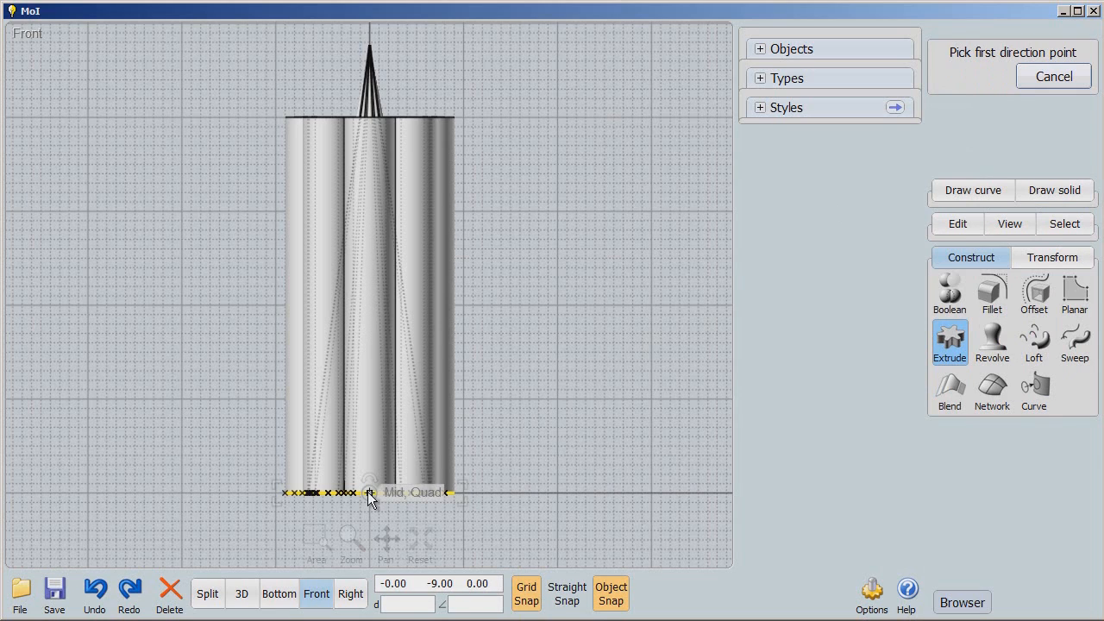
click(369, 492)
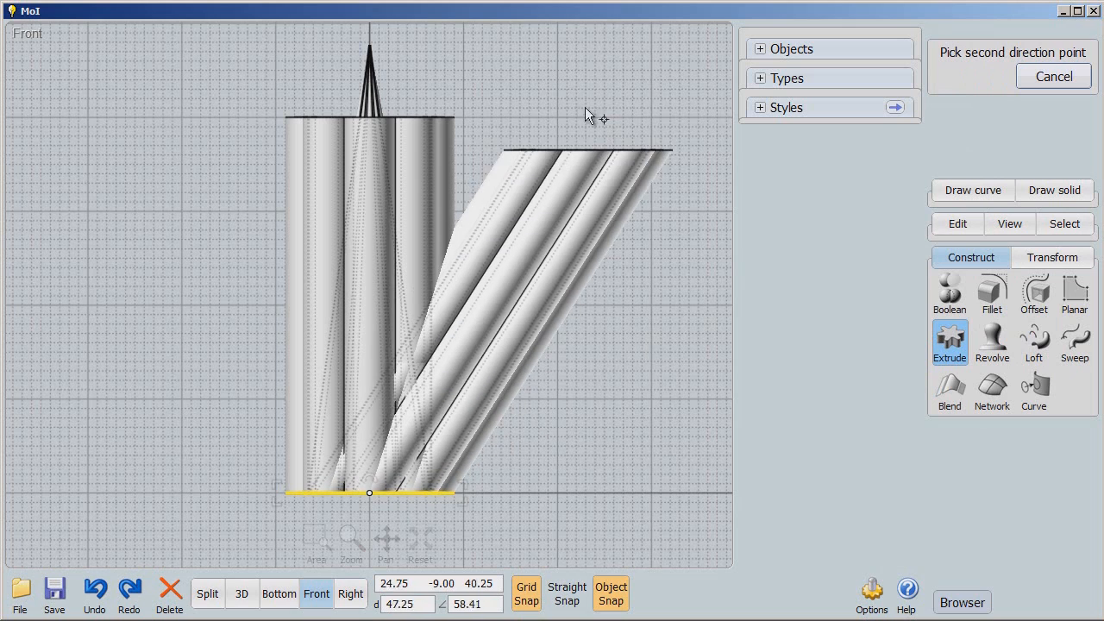
mouse_move(535, 138)
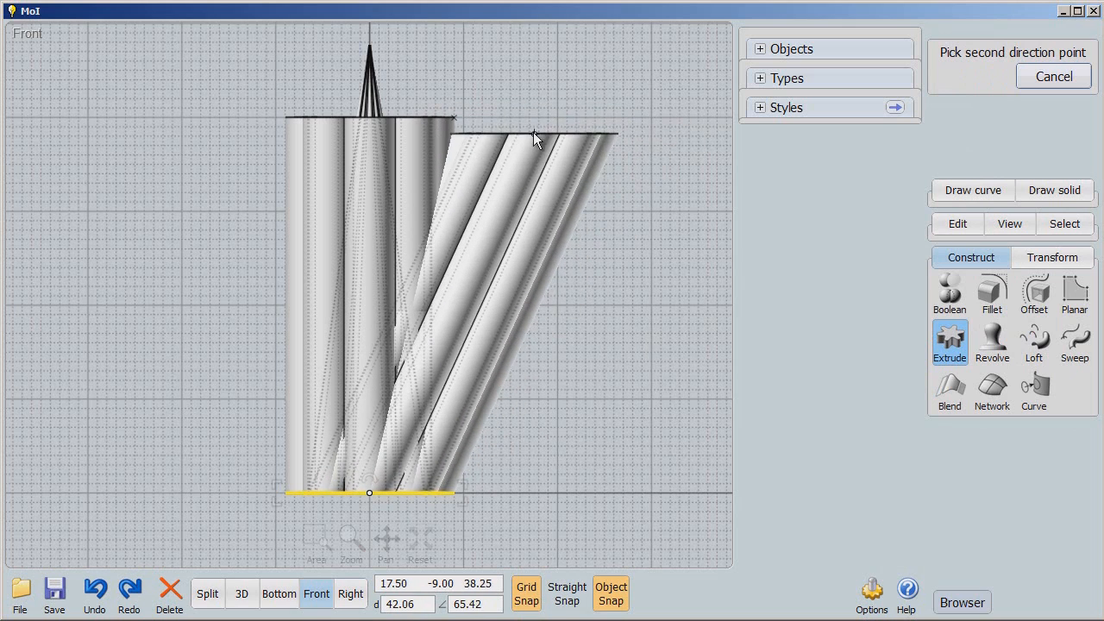
mouse_move(567, 127)
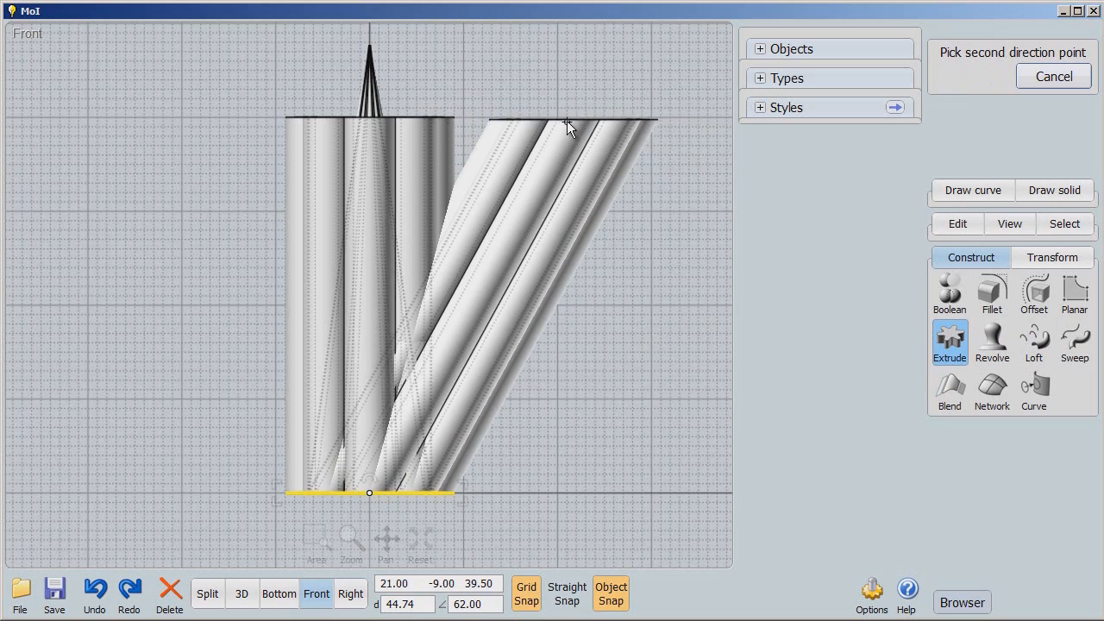
mouse_move(601, 123)
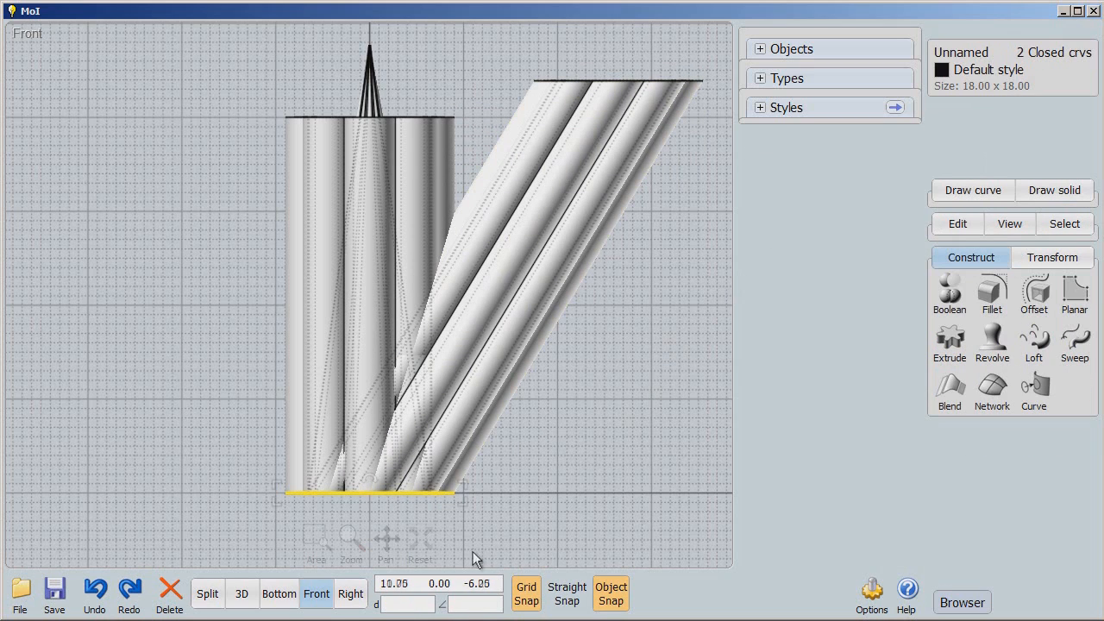
Draw a control-point curve from the origin sweeping up and right past the slanted tube
click(421, 539)
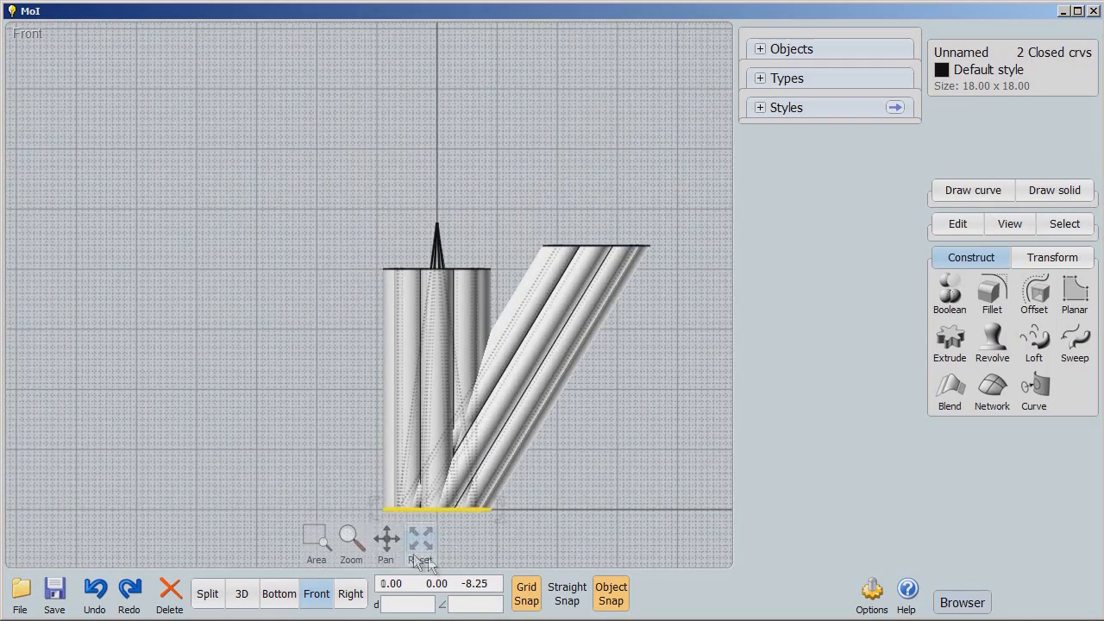
click(420, 537)
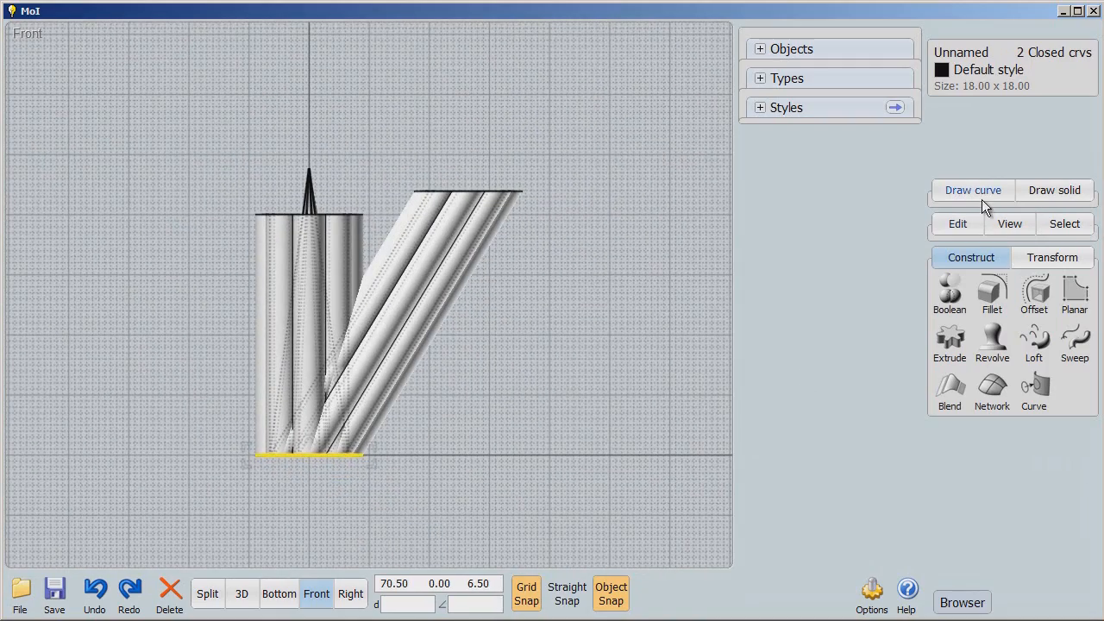
click(972, 190)
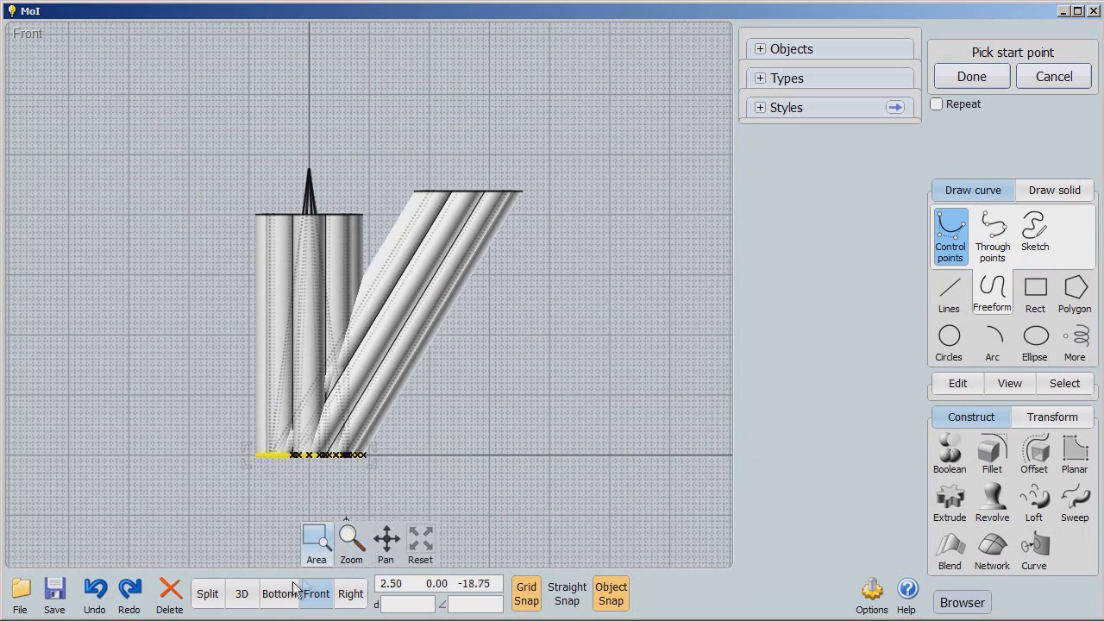
click(278, 593)
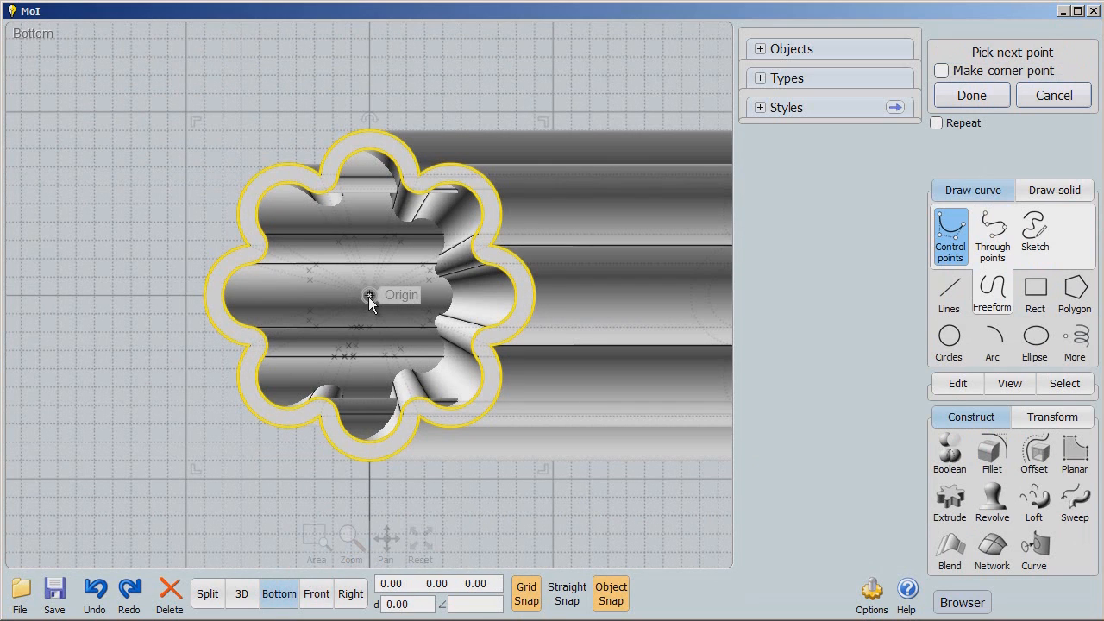
click(315, 593)
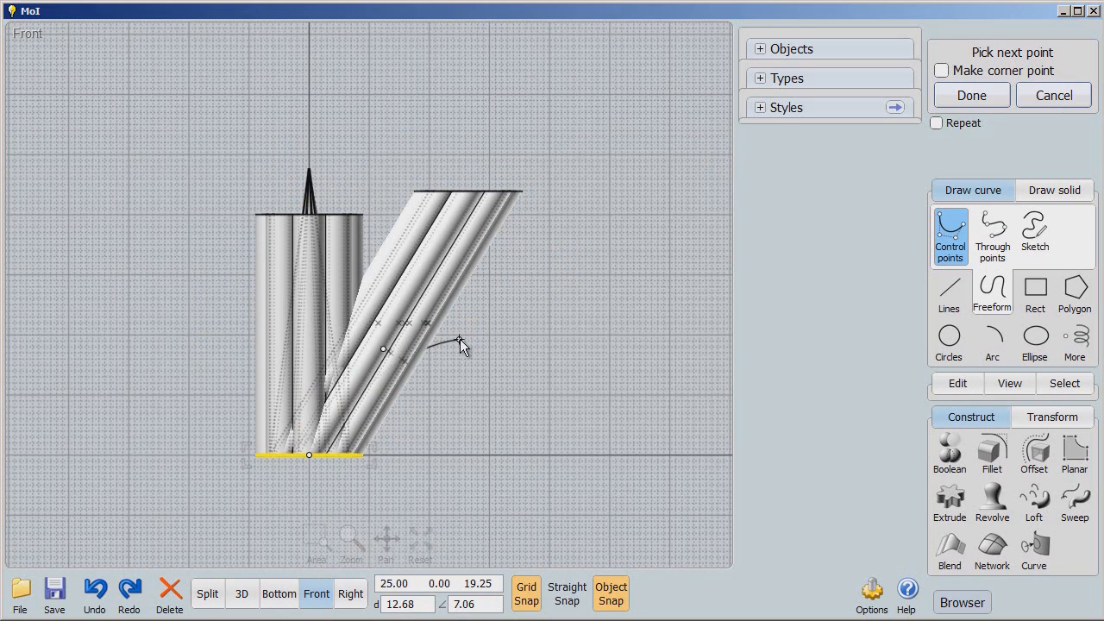
click(569, 308)
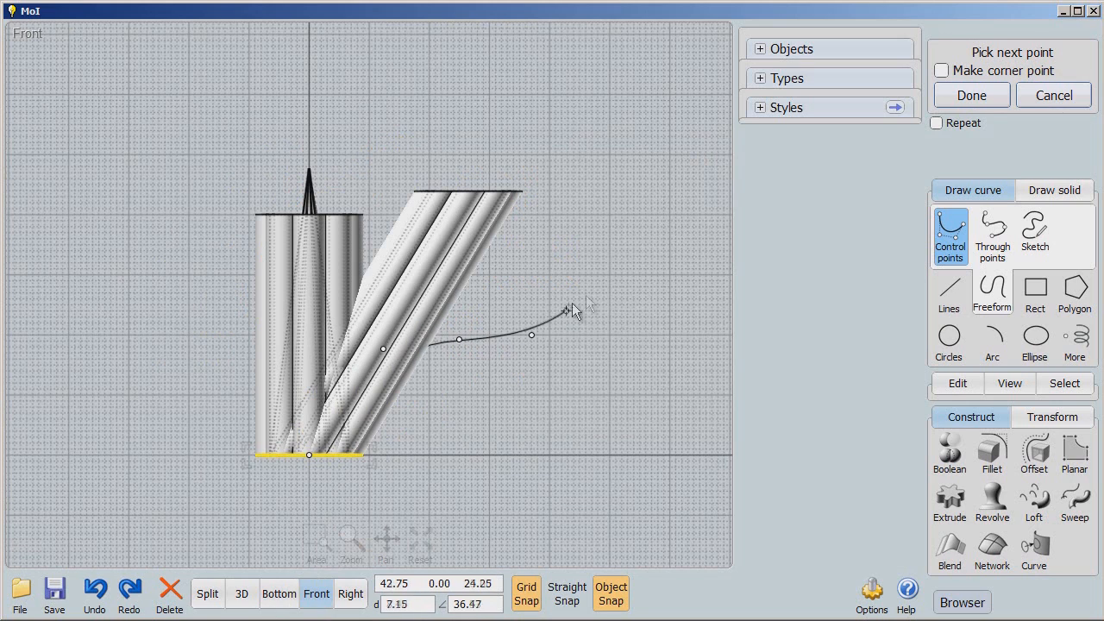
click(646, 185)
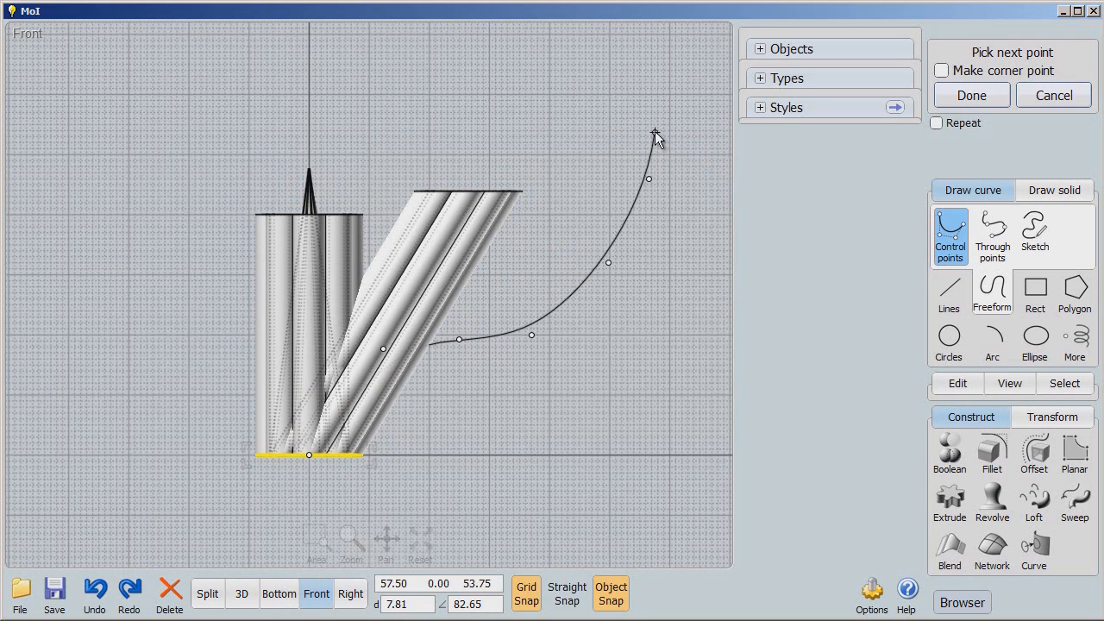
mouse_move(668, 136)
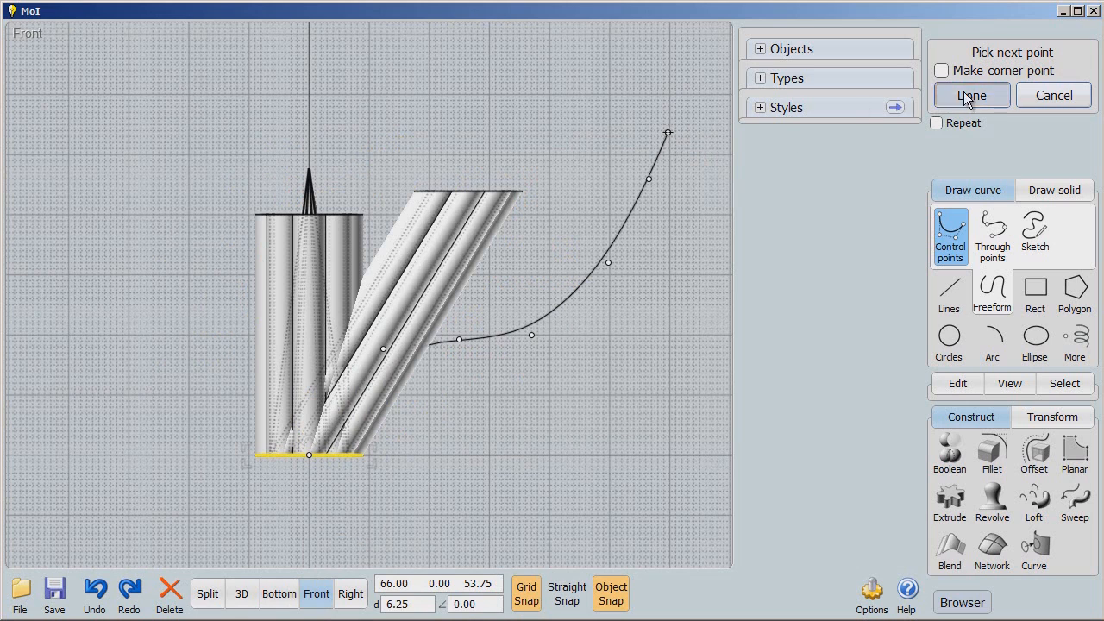
click(971, 95)
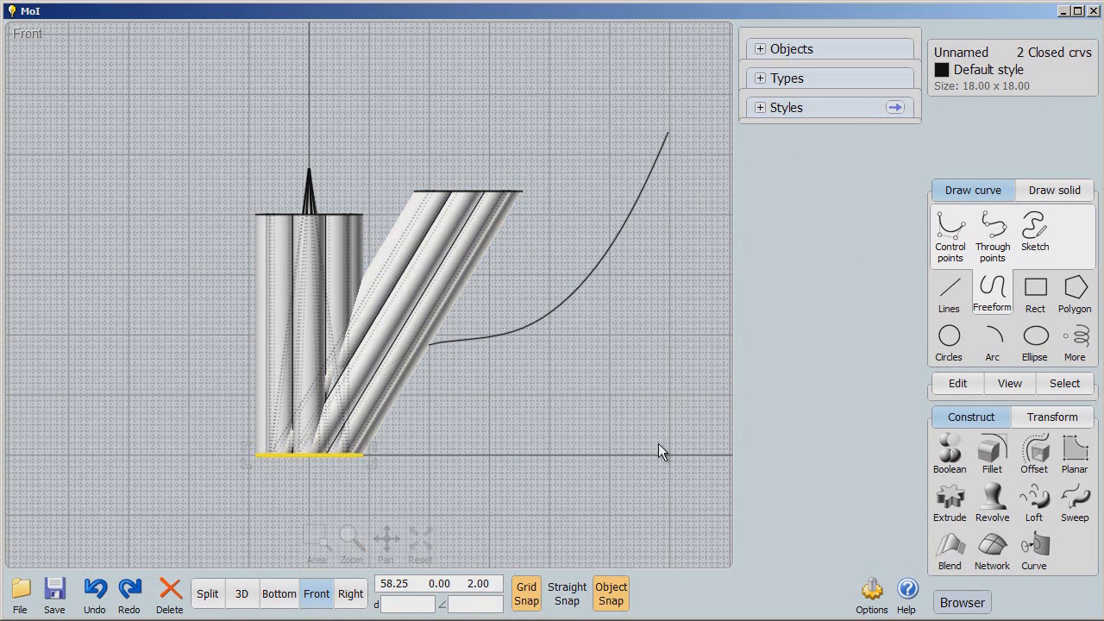
click(595, 283)
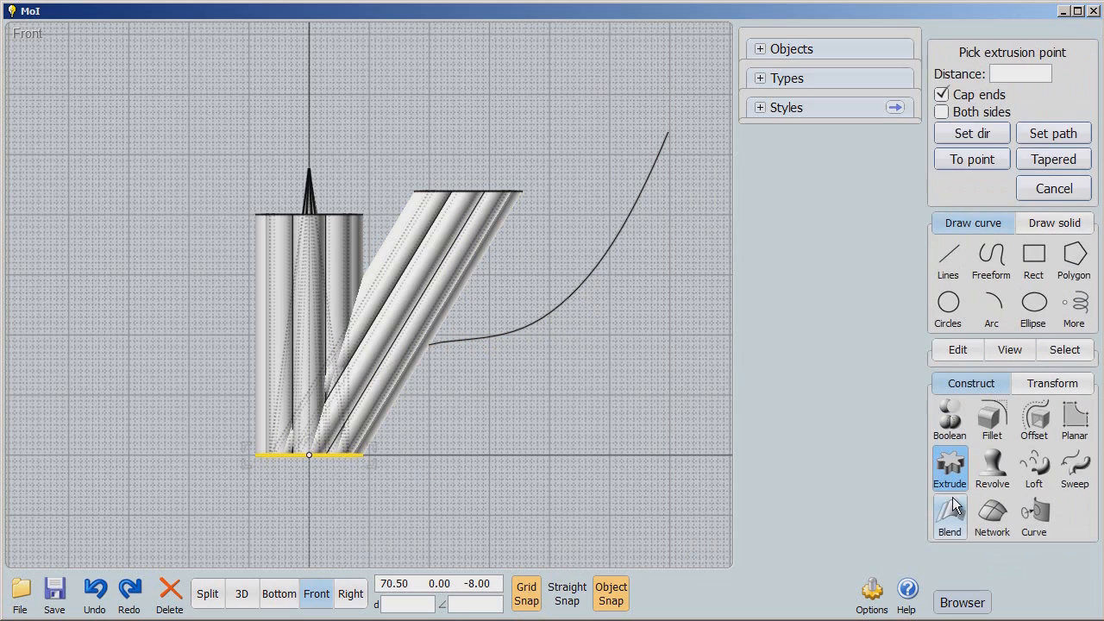
Extrude the flower outlines along the drawn curve path, then view from the top
click(1052, 133)
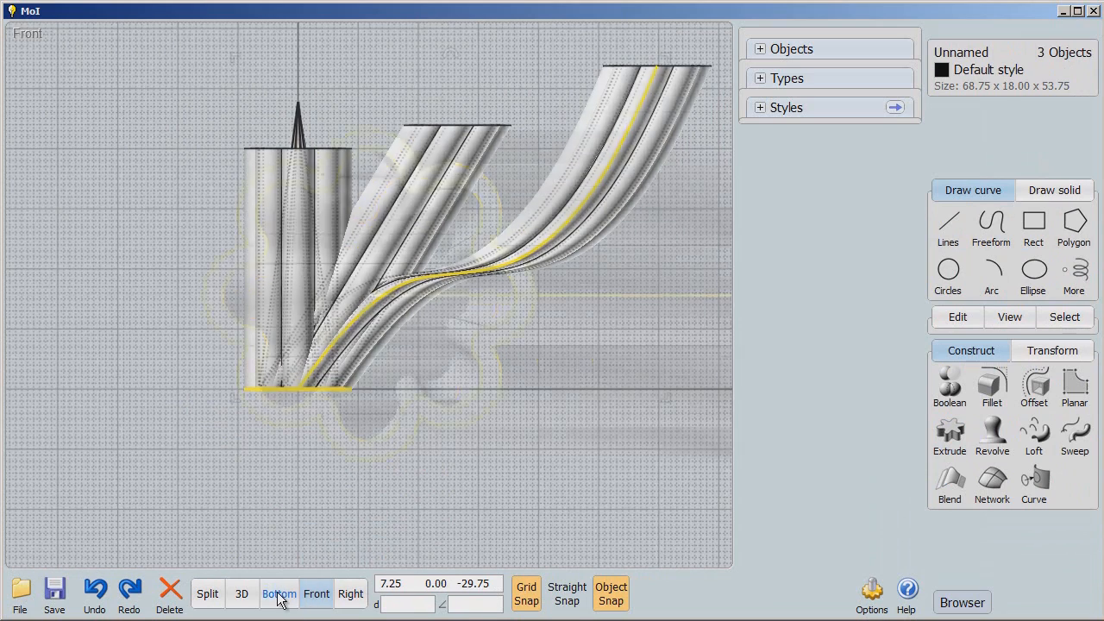
click(276, 593)
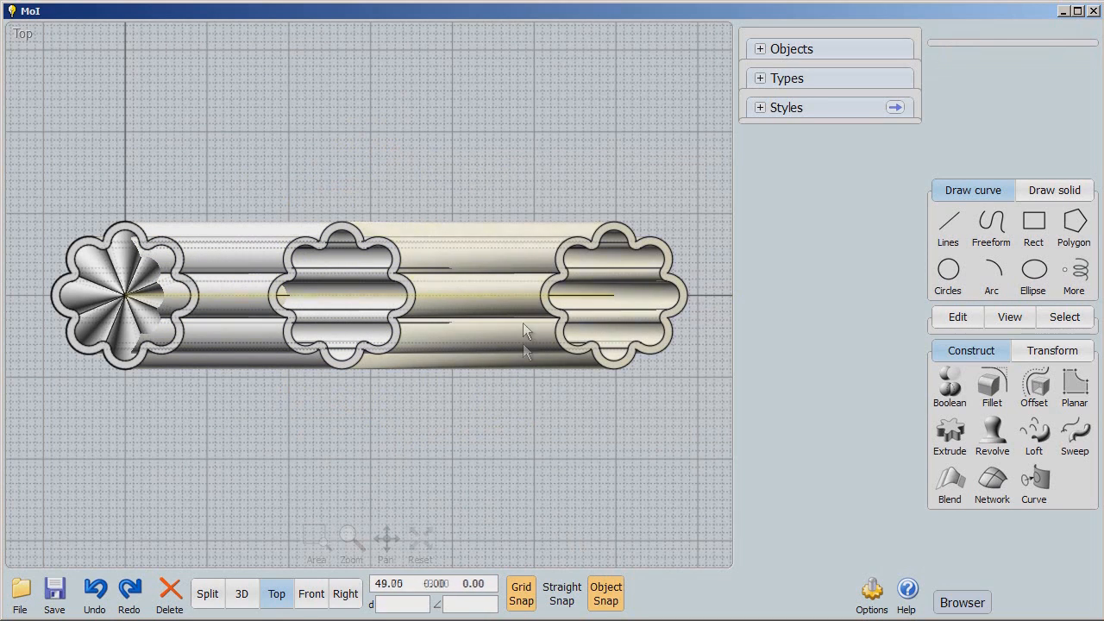
Select the slanted and curved tubes and circular-array them 8 times around the origin
click(345, 293)
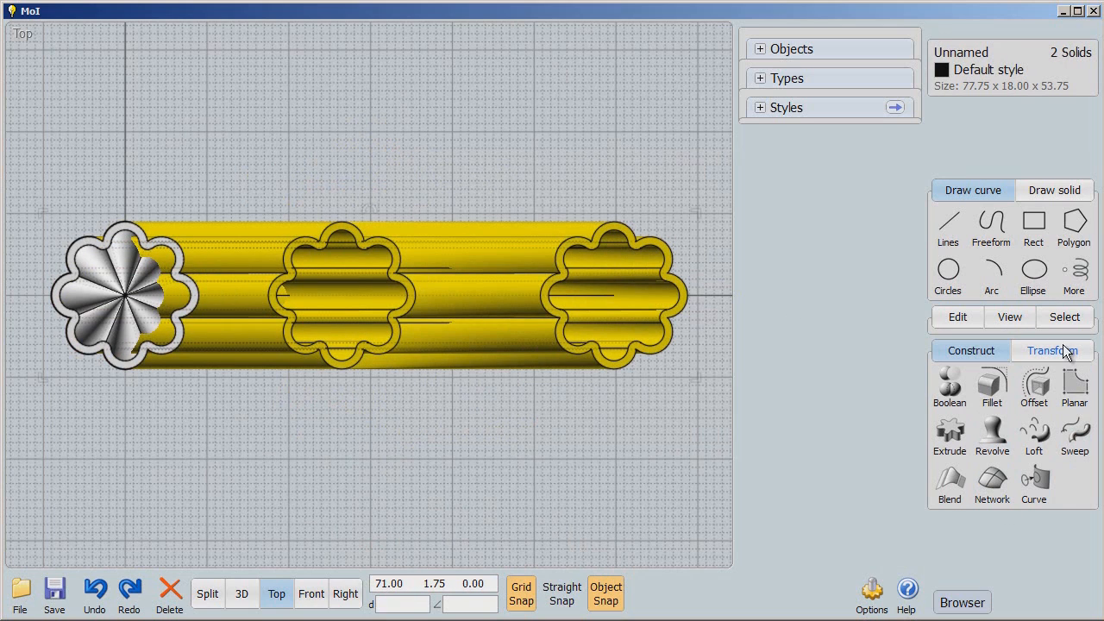
click(1024, 345)
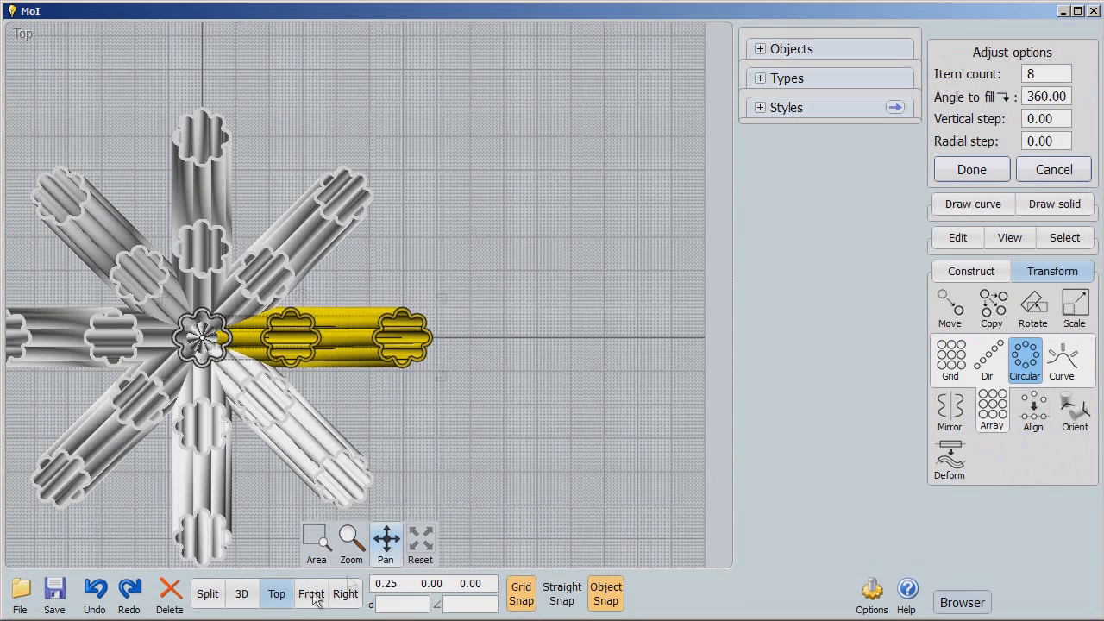
click(242, 593)
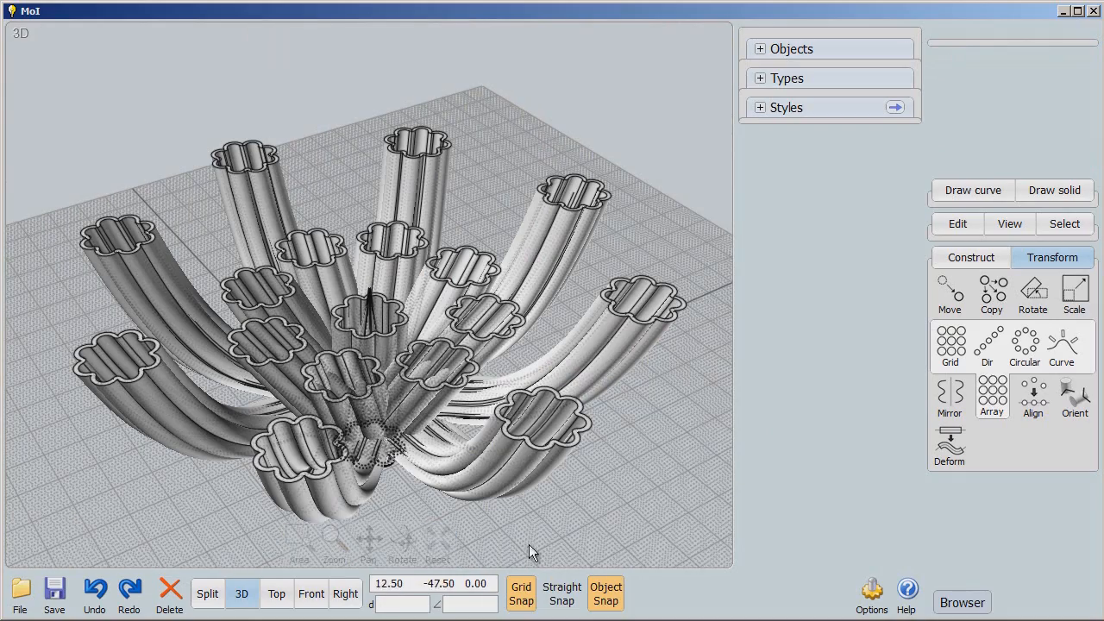
Select the small central flower outline at the array's base and switch to the Front view
click(401, 539)
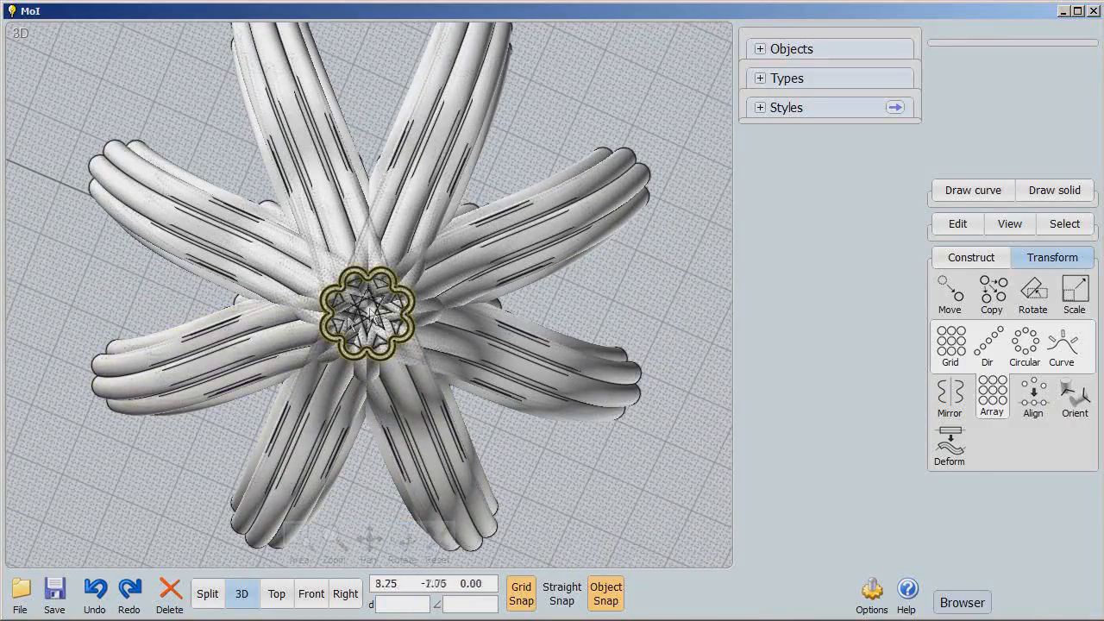
click(371, 313)
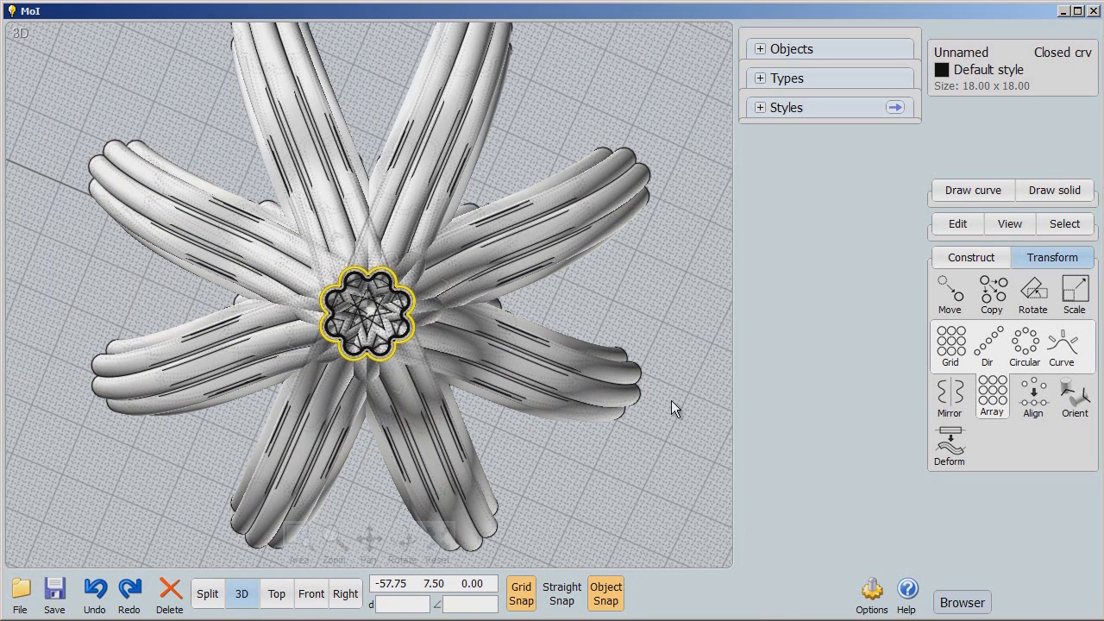
click(310, 593)
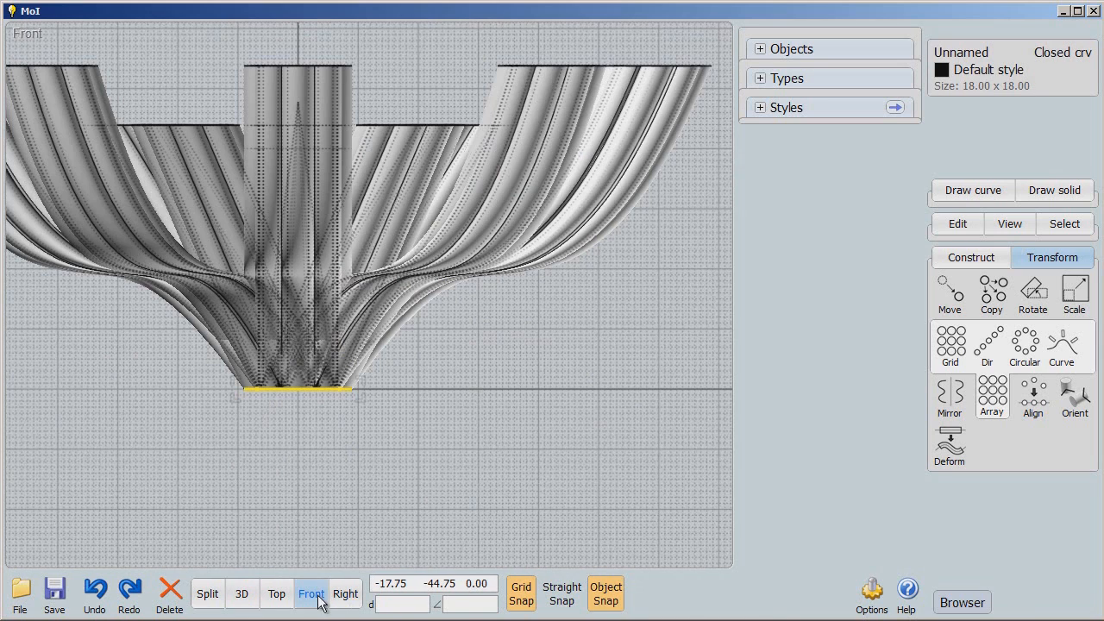
Extrude the central flower outline downward with a 60° draft angle into a tapered base
click(970, 257)
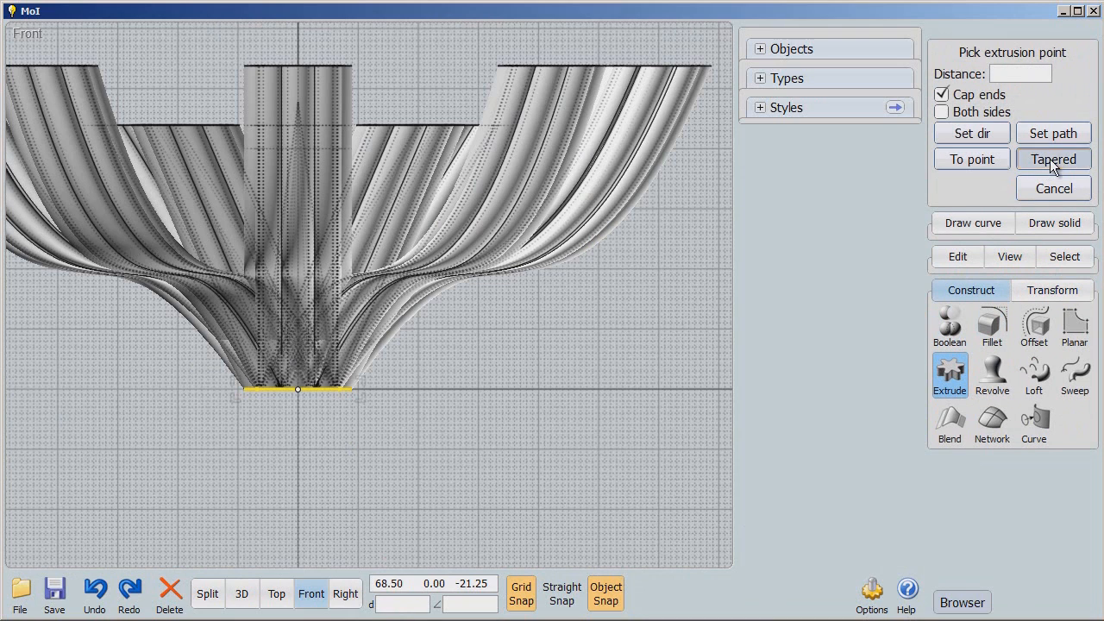
click(1053, 158)
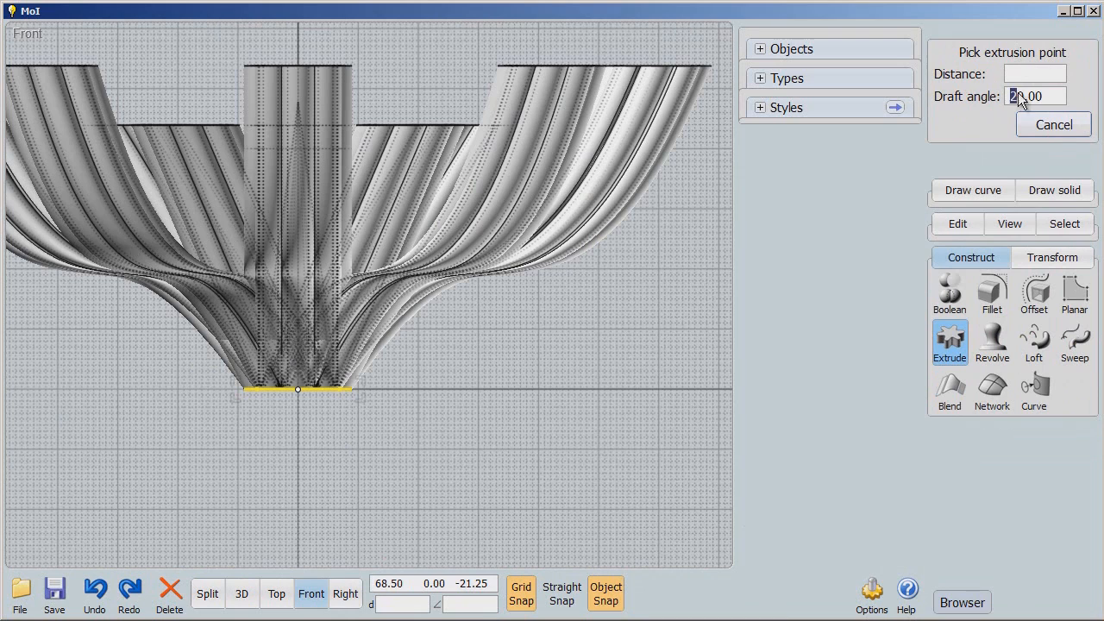
click(1034, 96)
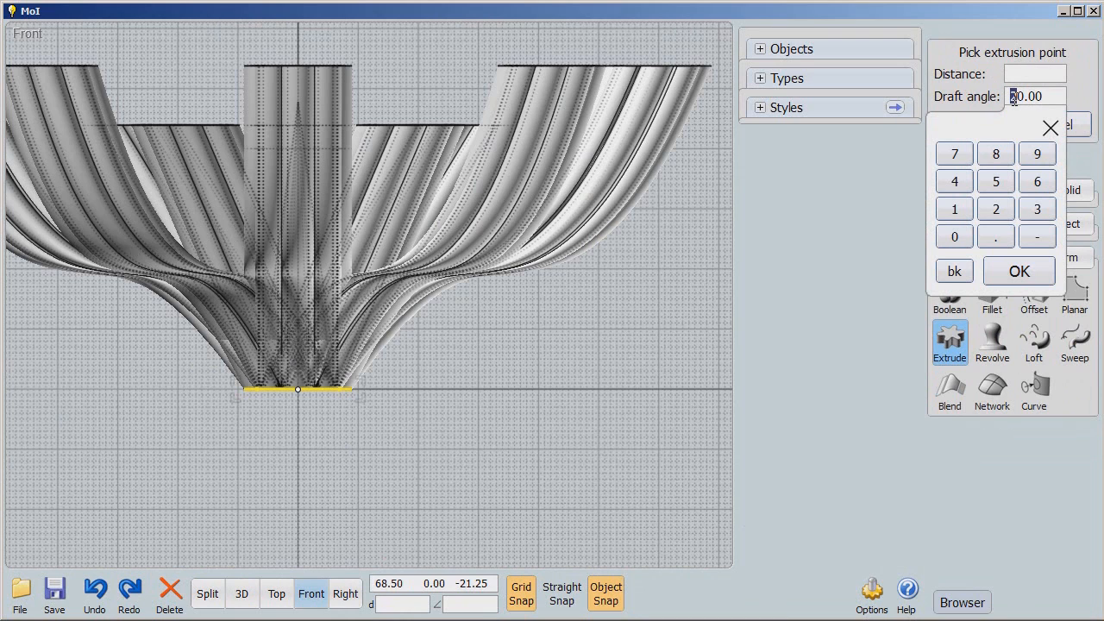
click(1019, 271)
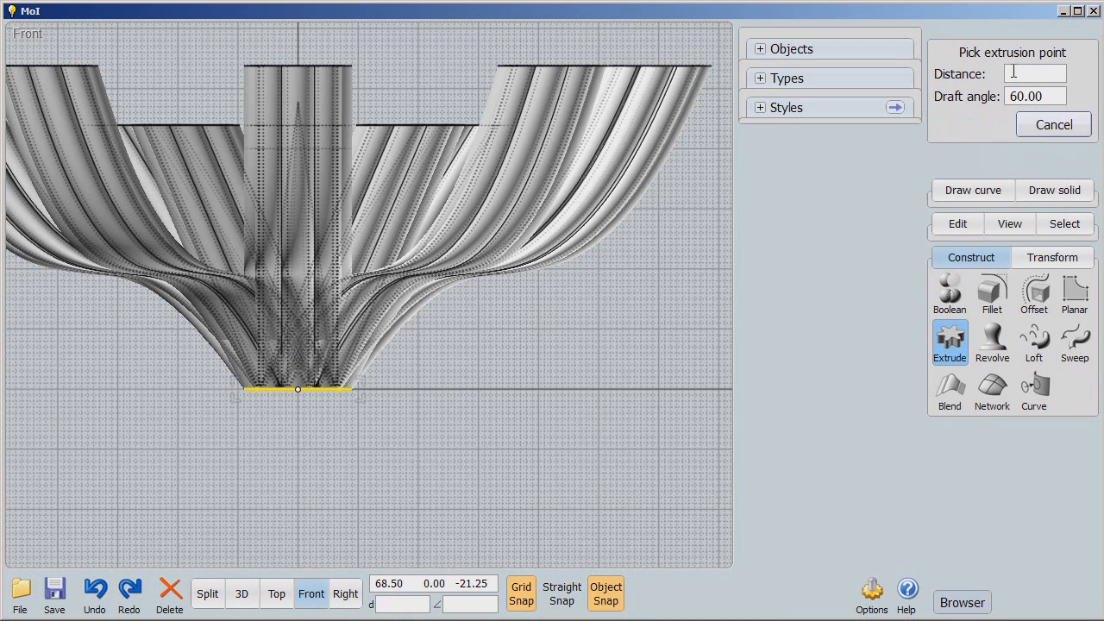
click(1035, 73)
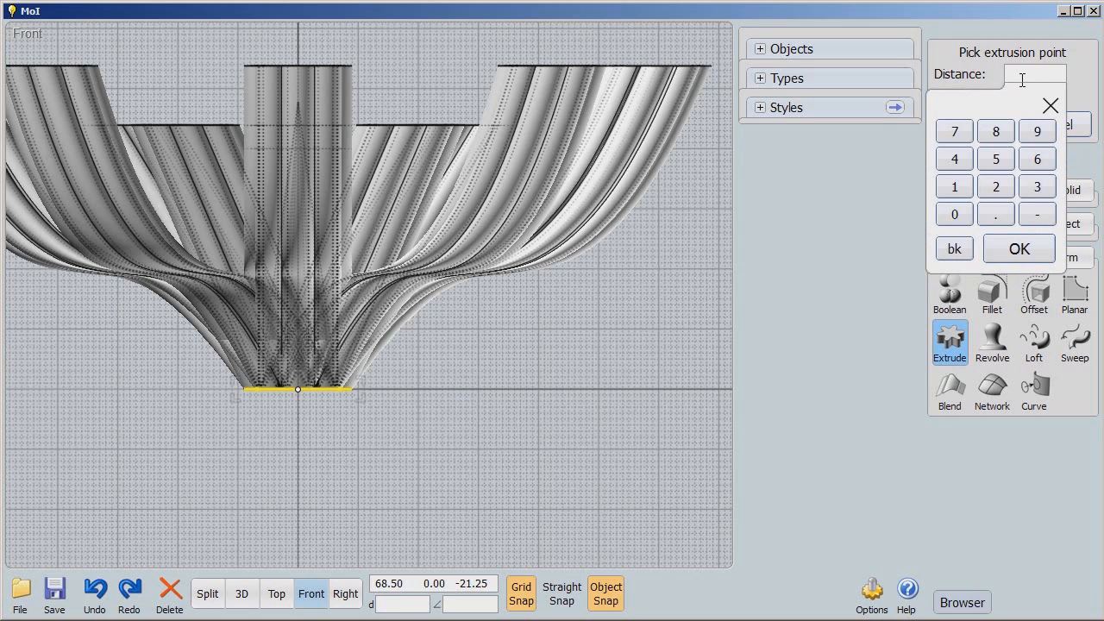
text(=5)
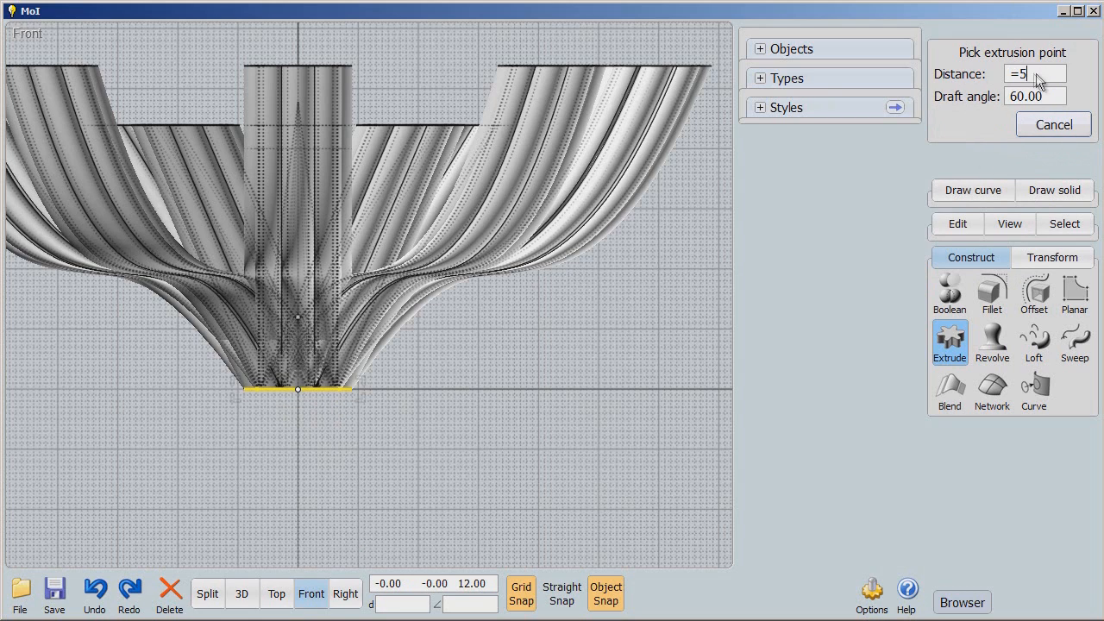
click(1033, 73)
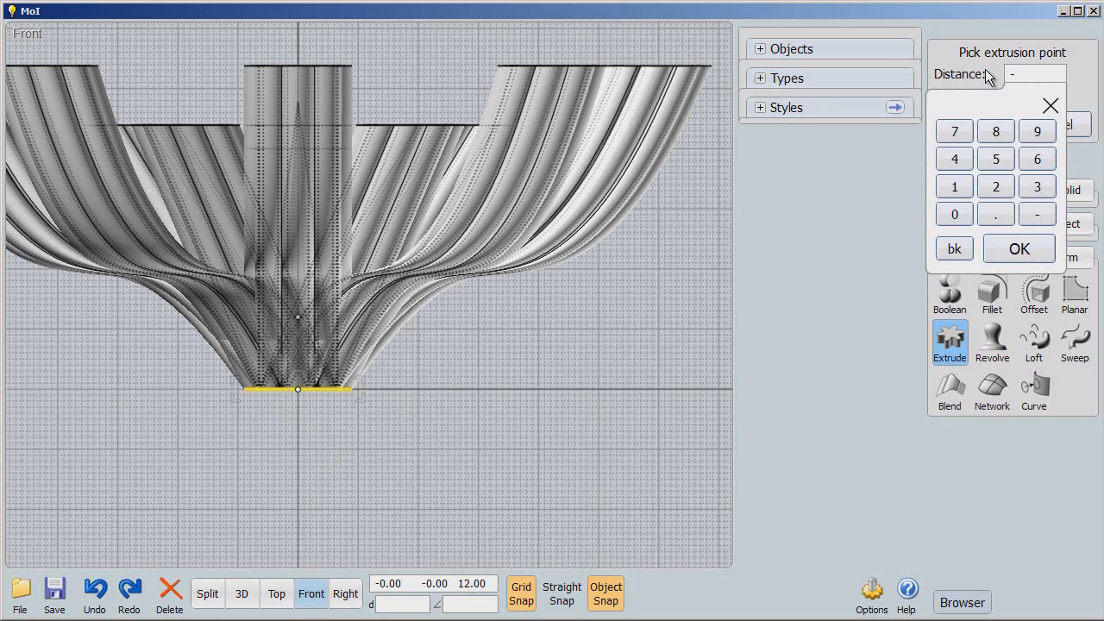
click(1018, 248)
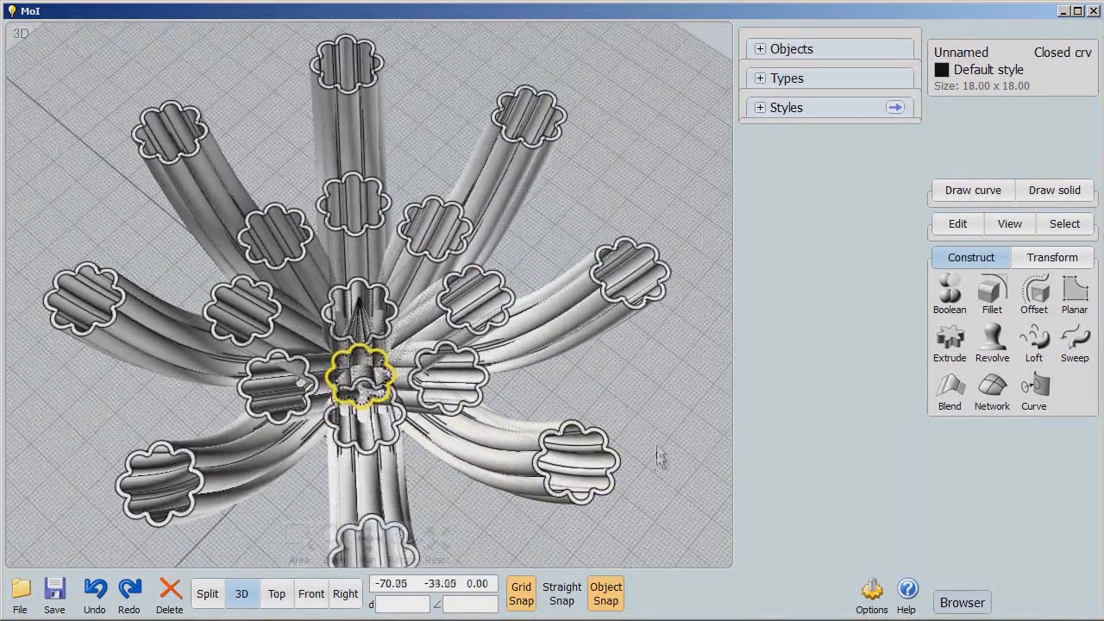
From the Top view, fit the whole array and select the eight outer flower tubes
click(310, 593)
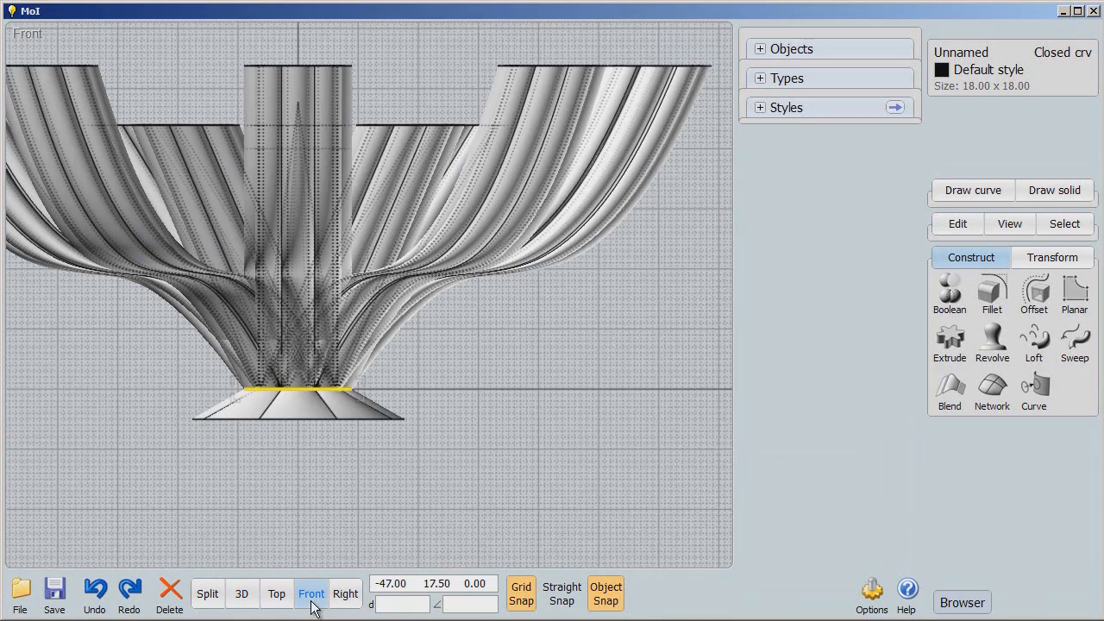
click(276, 594)
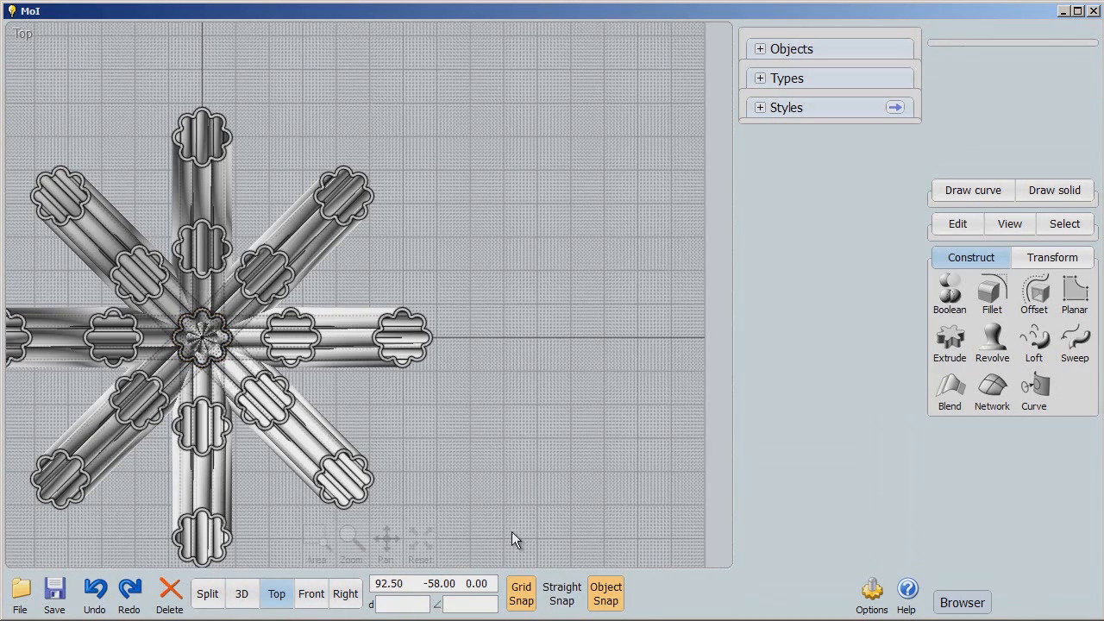
click(421, 539)
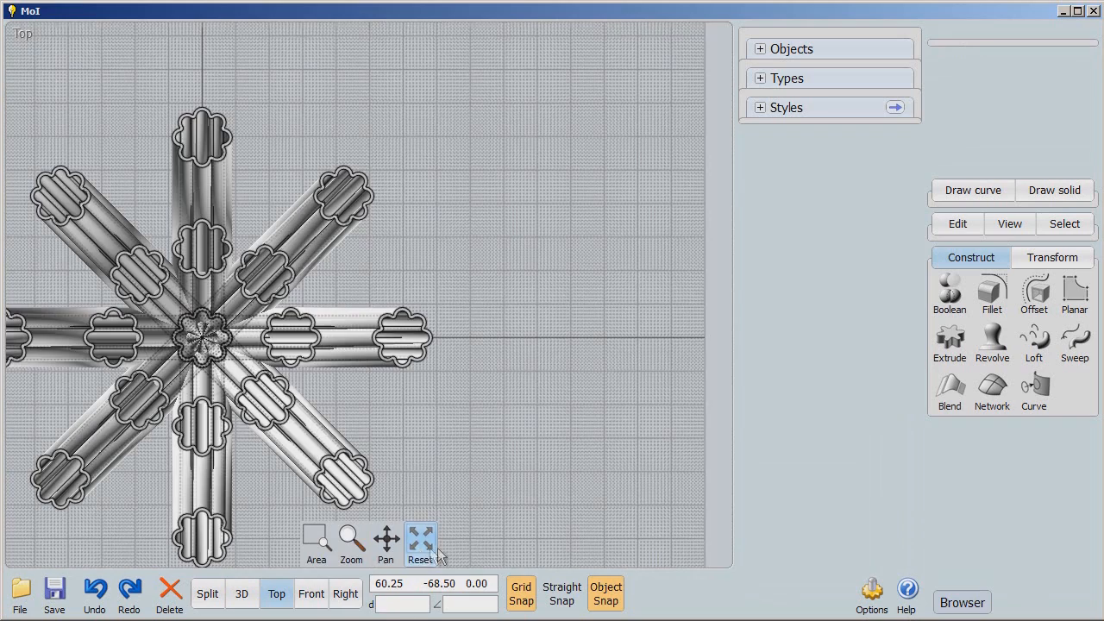
click(420, 539)
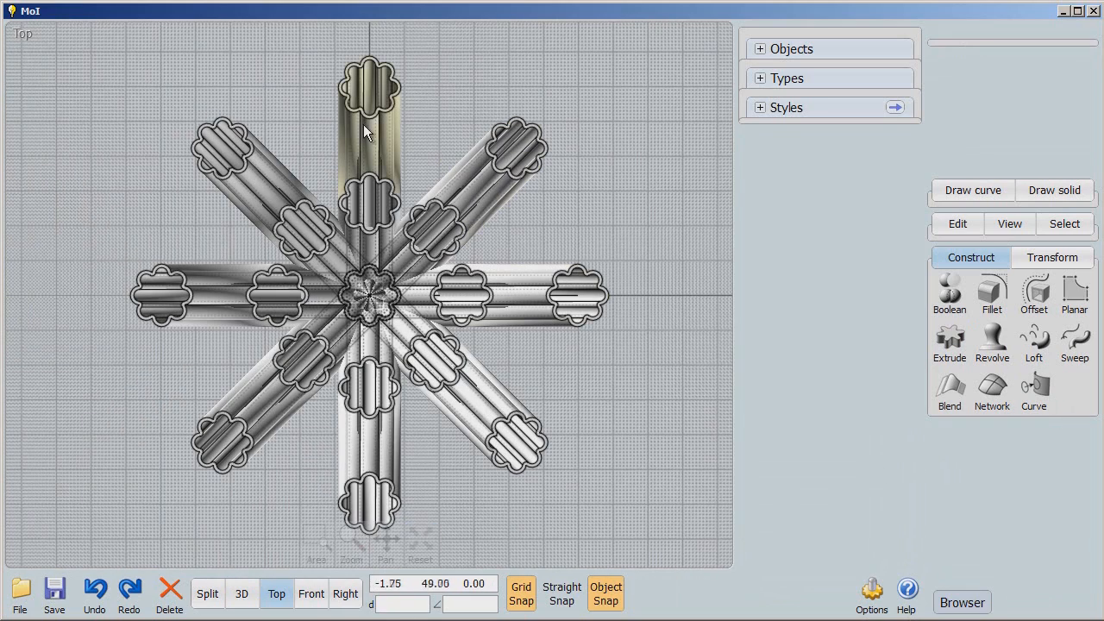
click(533, 294)
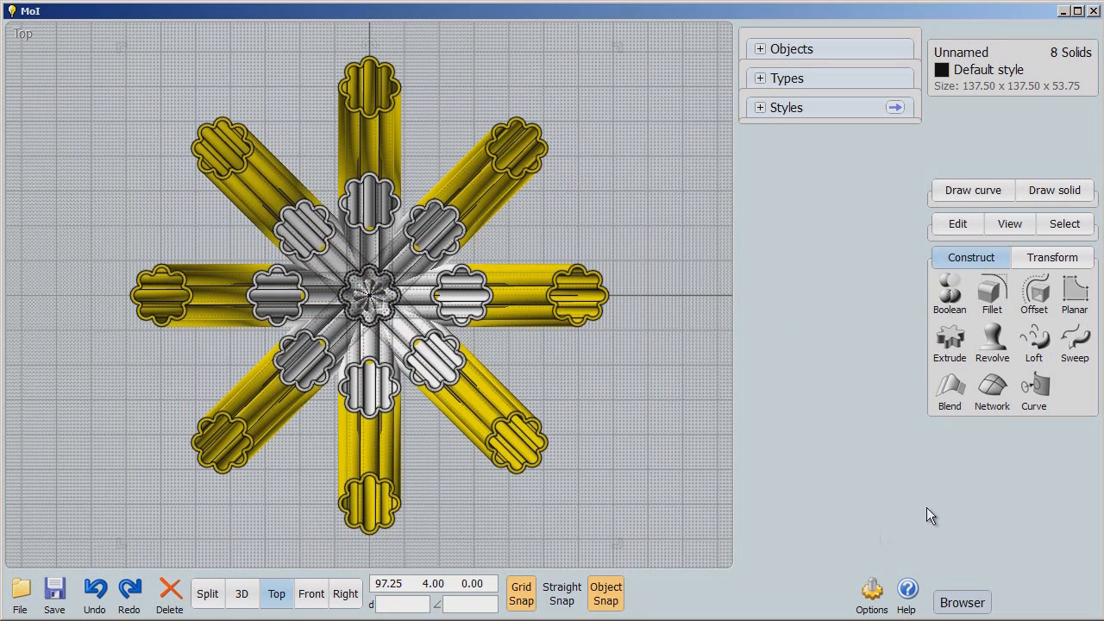
click(1051, 257)
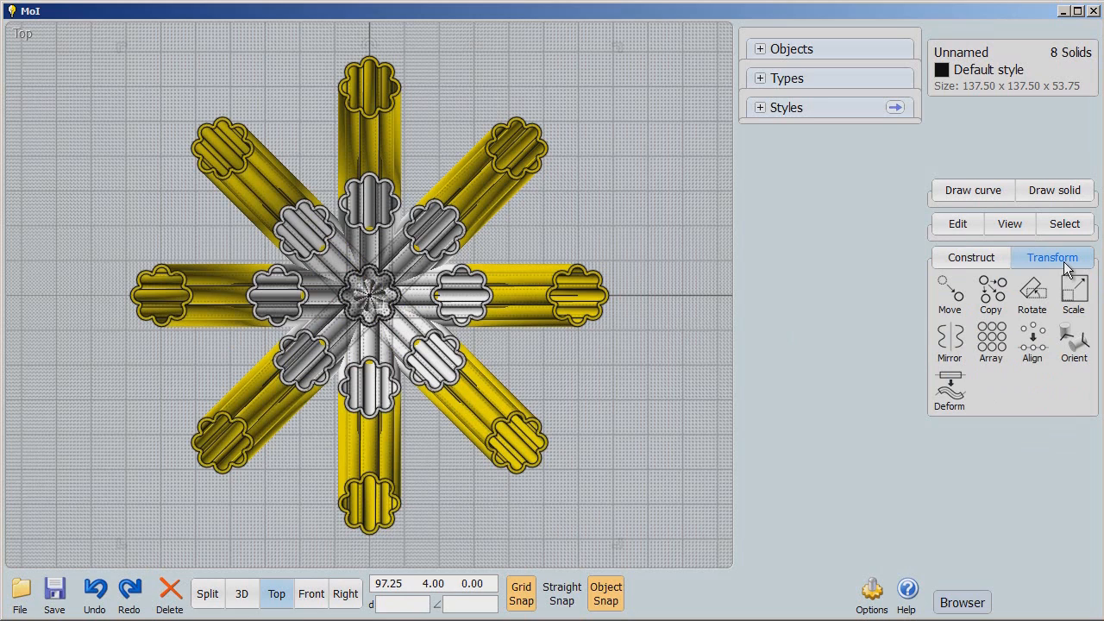
click(948, 392)
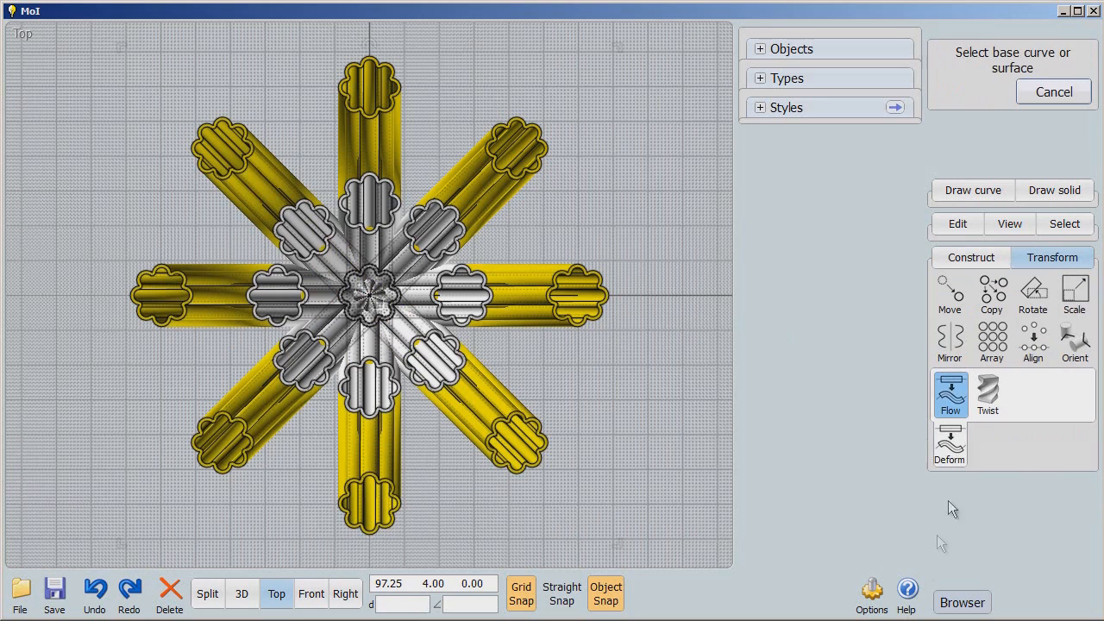
Twist the eight outer tubes 45° about an axis from the origin straight up z
click(987, 394)
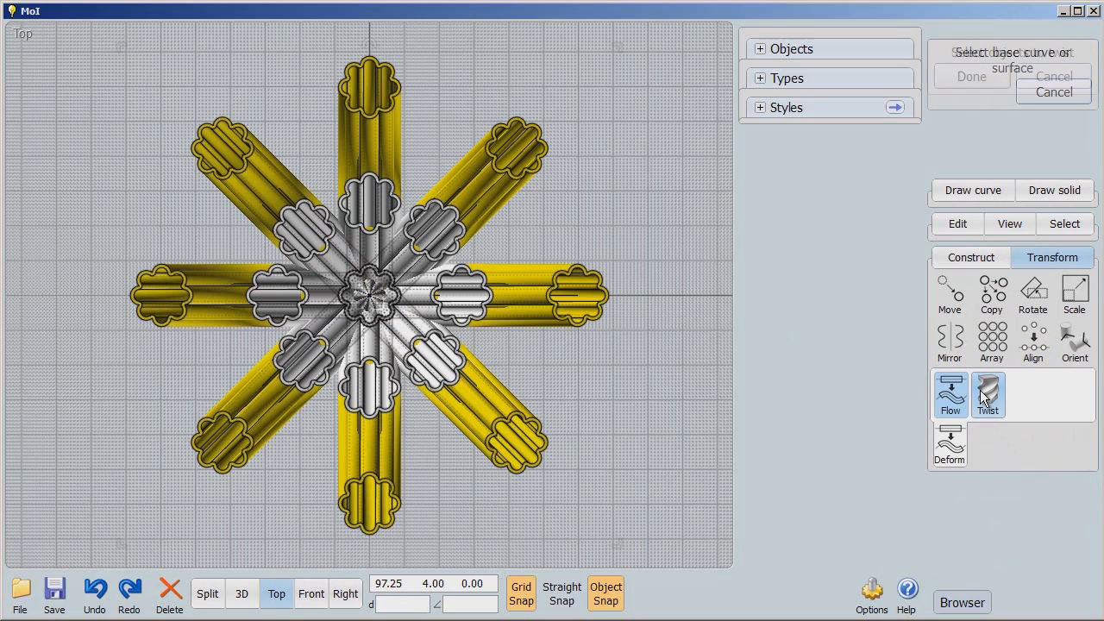
click(987, 394)
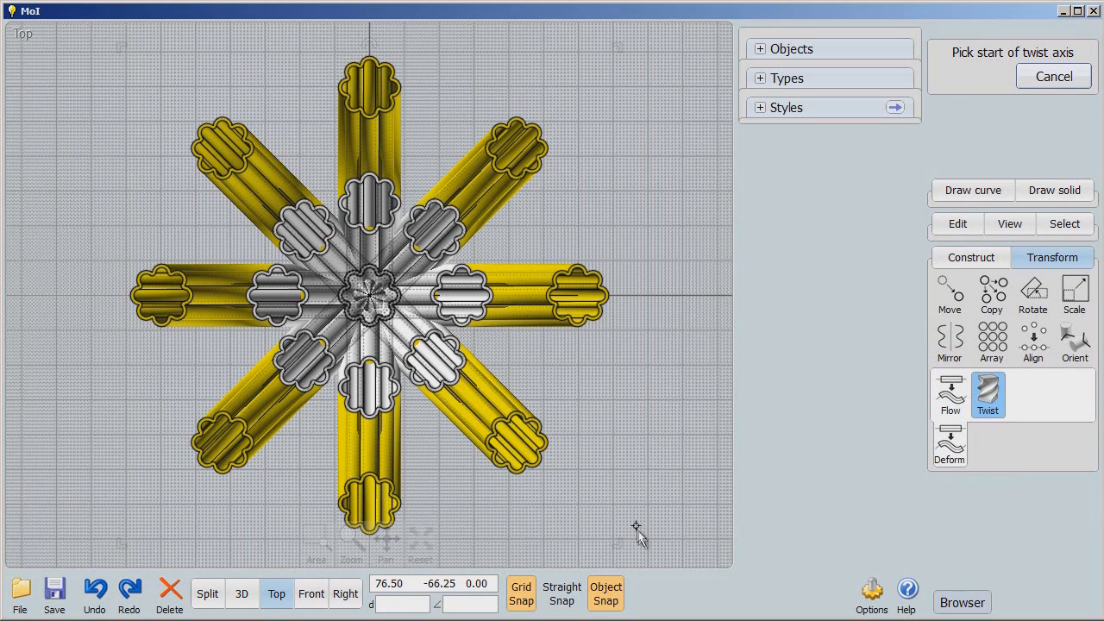
click(275, 593)
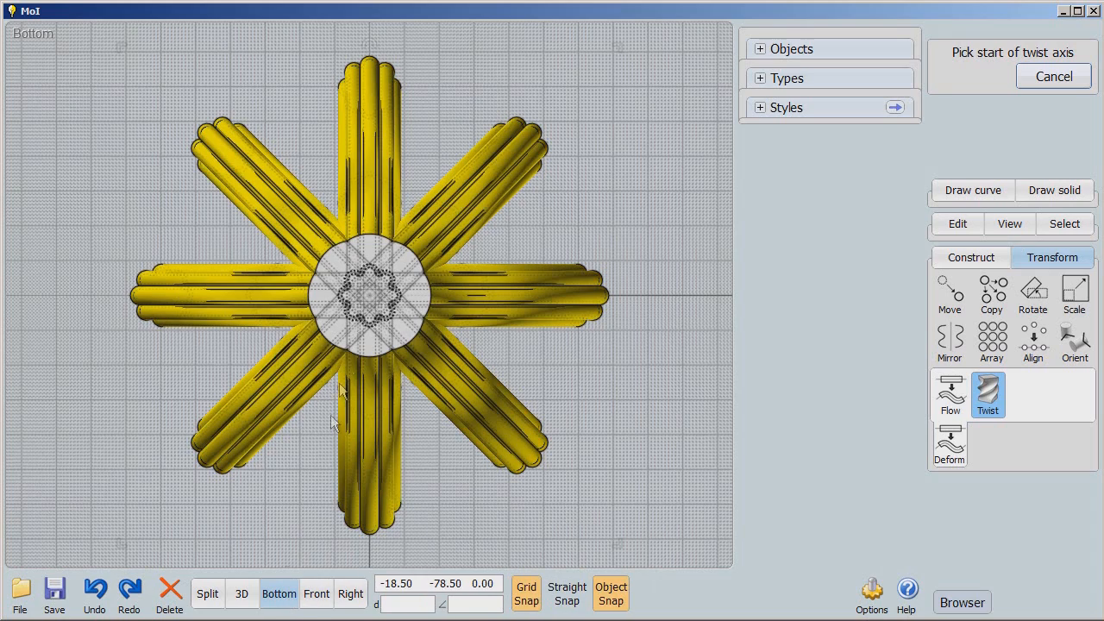
click(369, 295)
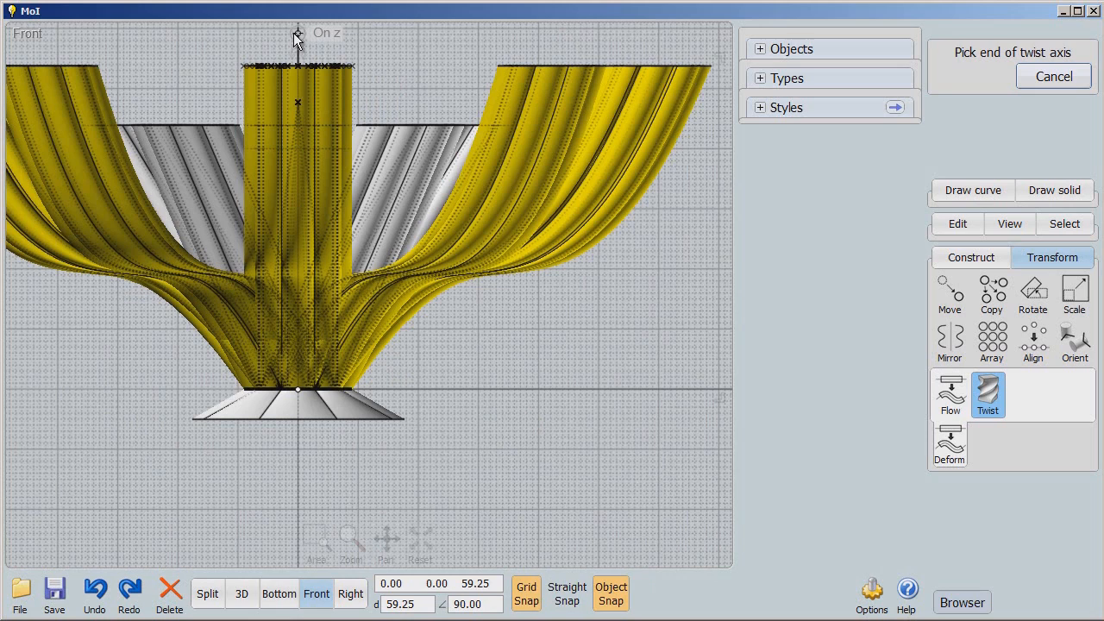
click(296, 39)
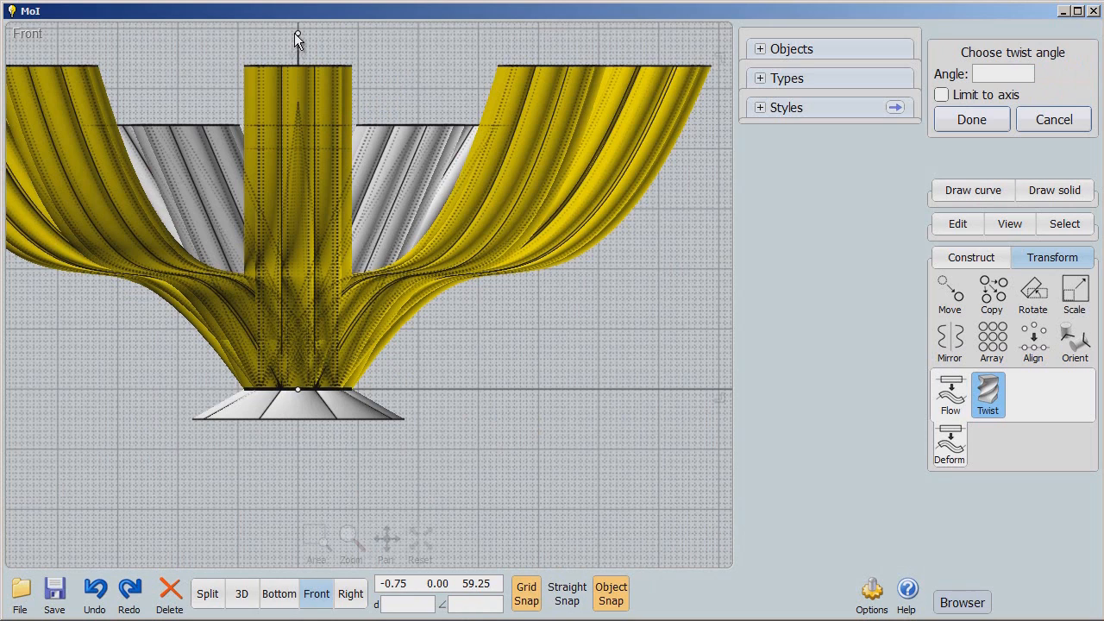
click(1002, 74)
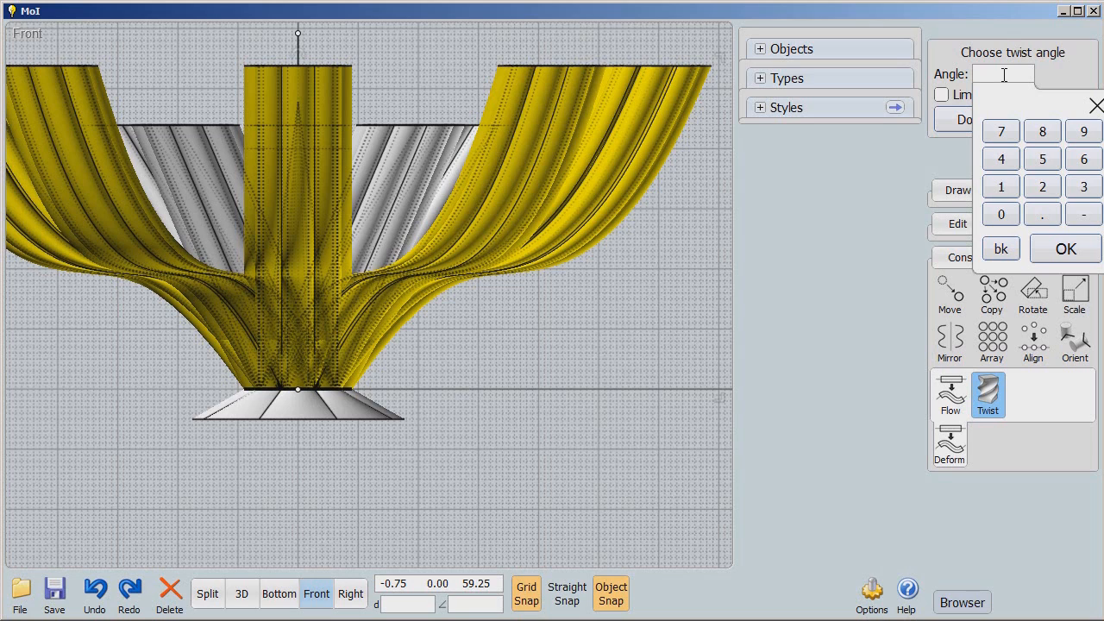
click(1000, 158)
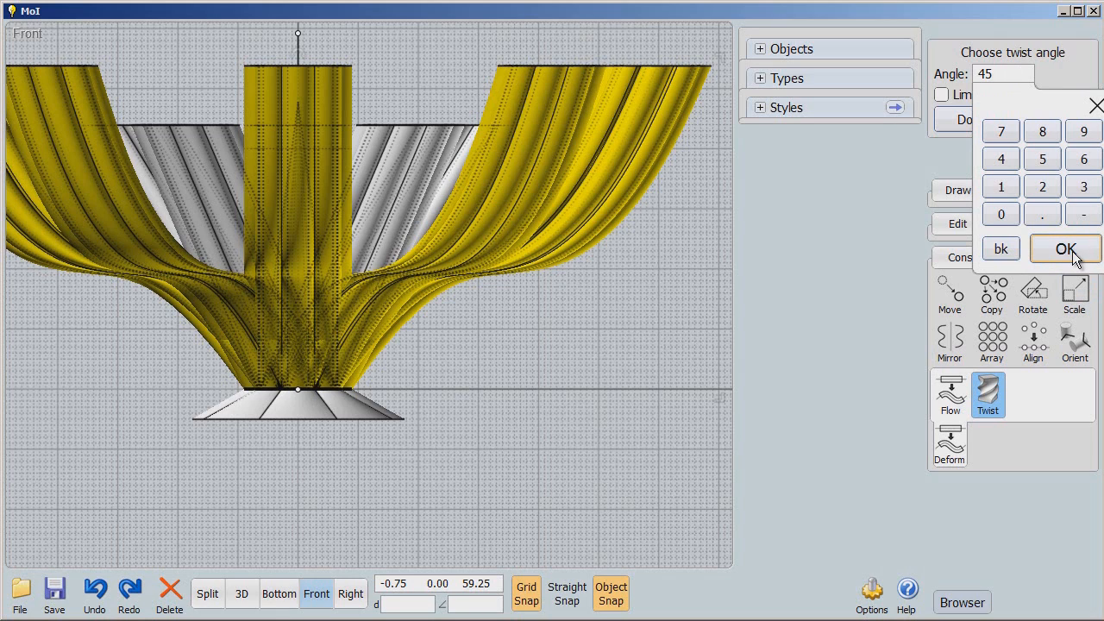
click(1064, 249)
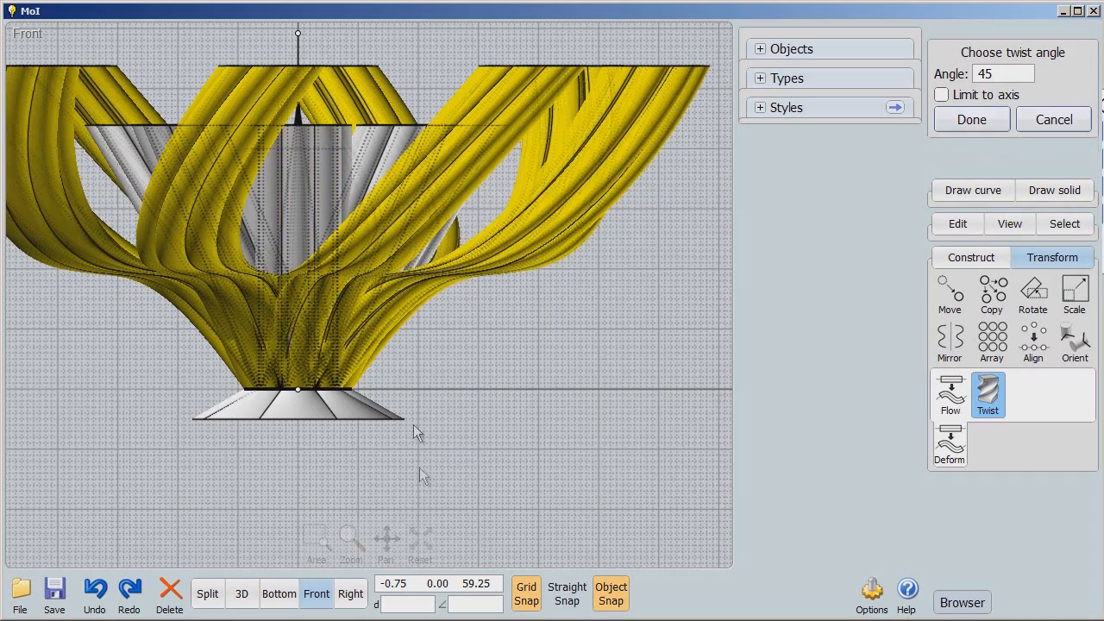
click(971, 119)
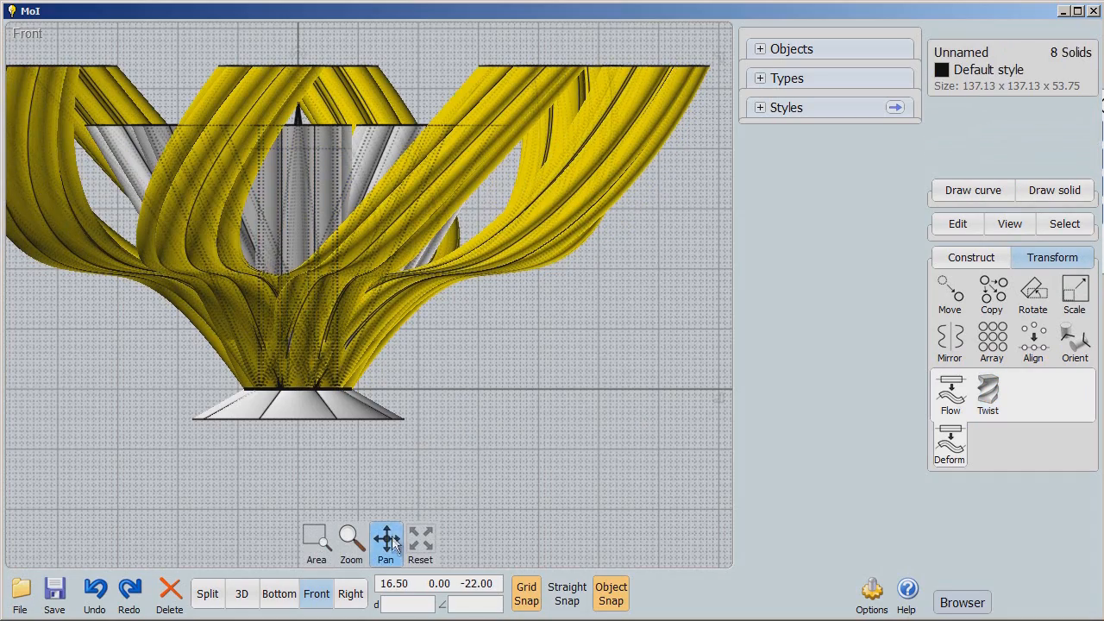
Switch to the 3D view and add the eight inner tubes to the selection
click(242, 593)
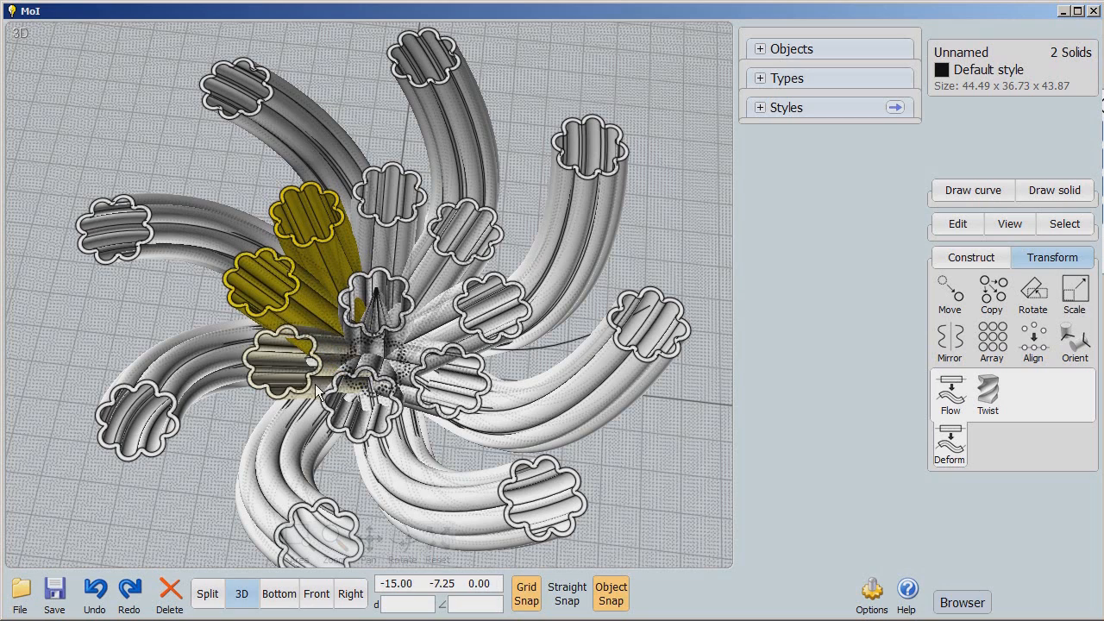
click(444, 413)
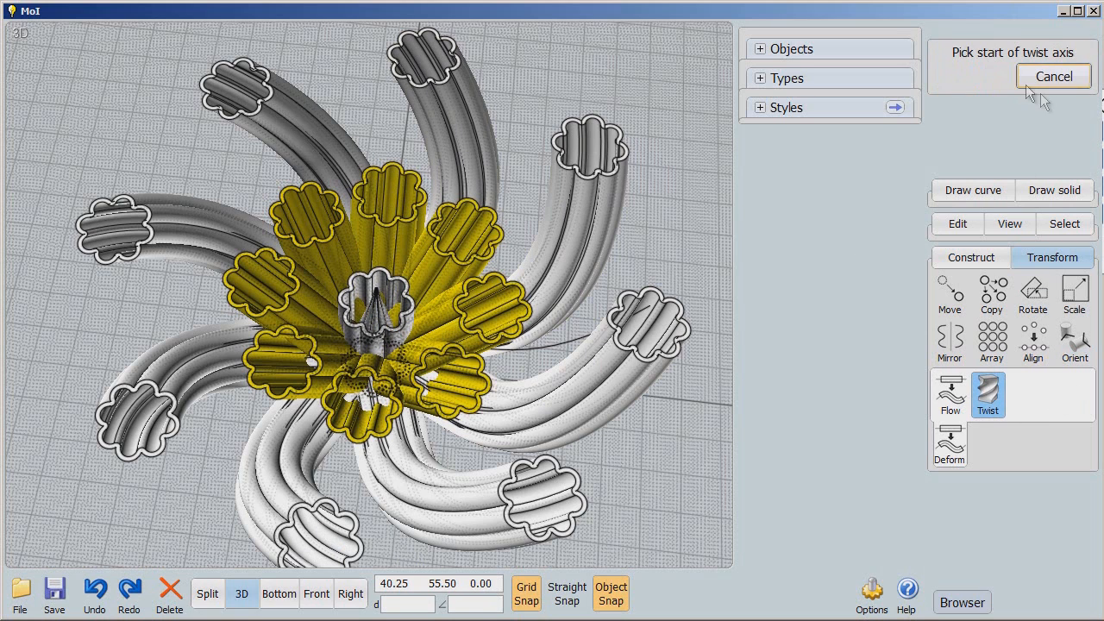
mouse_move(388, 532)
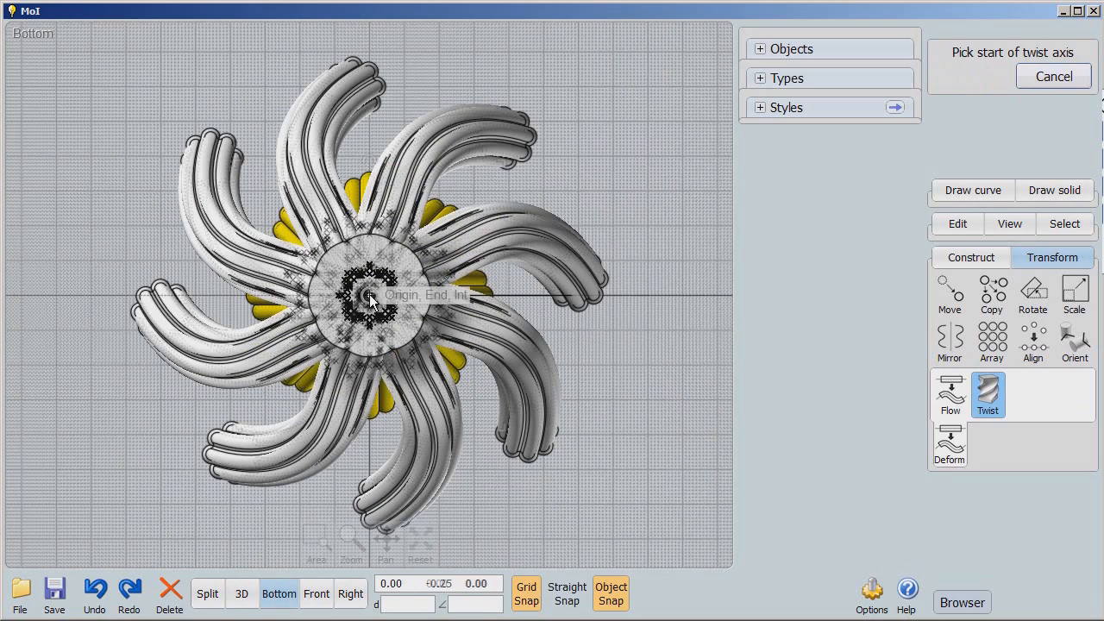
Twist the inner tubes -45° about the origin-to-z axis and view the result in 3D
click(315, 594)
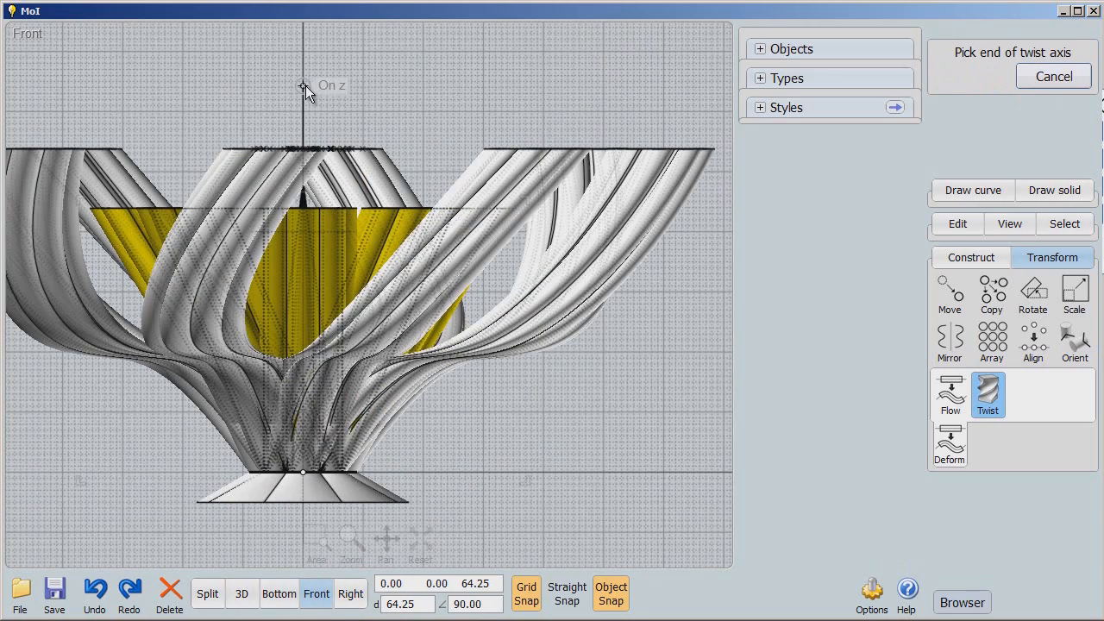
click(302, 85)
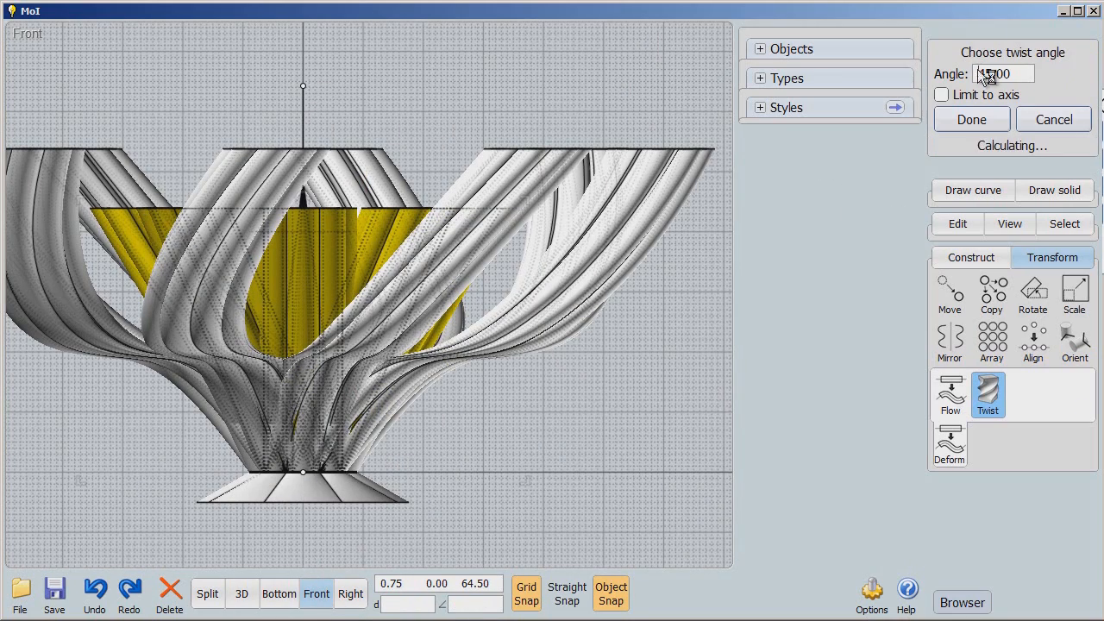
click(1001, 74)
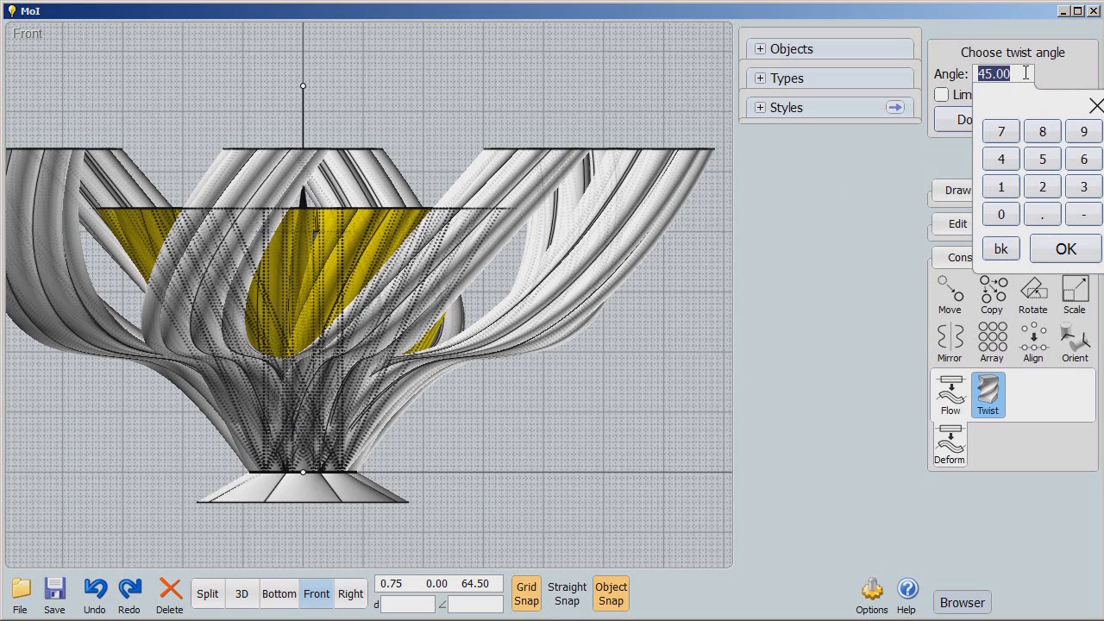
text(-45)
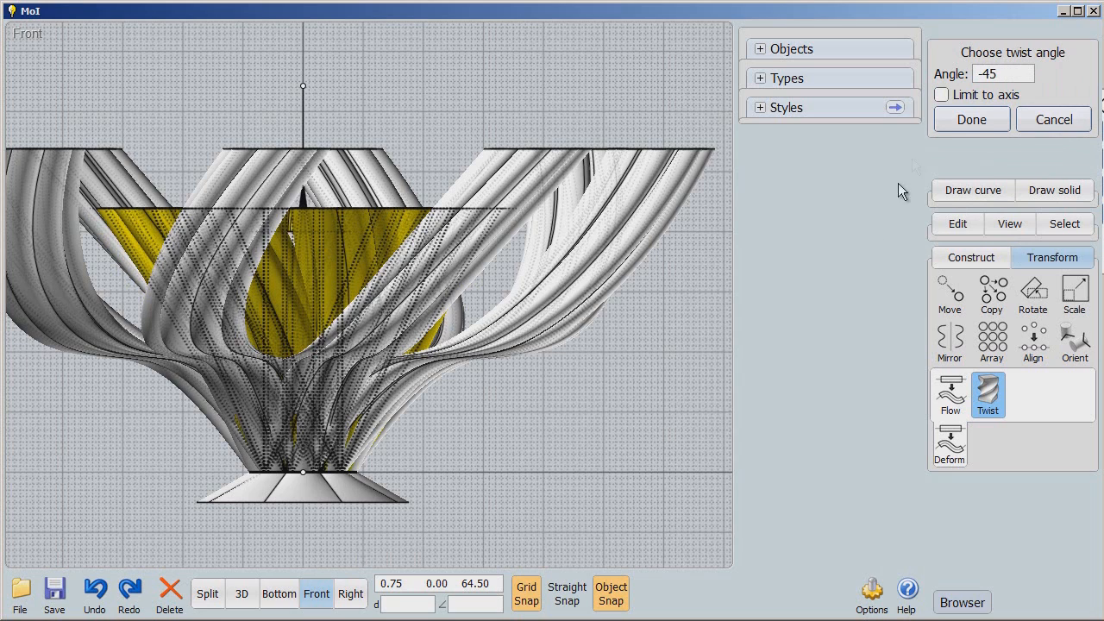
click(971, 119)
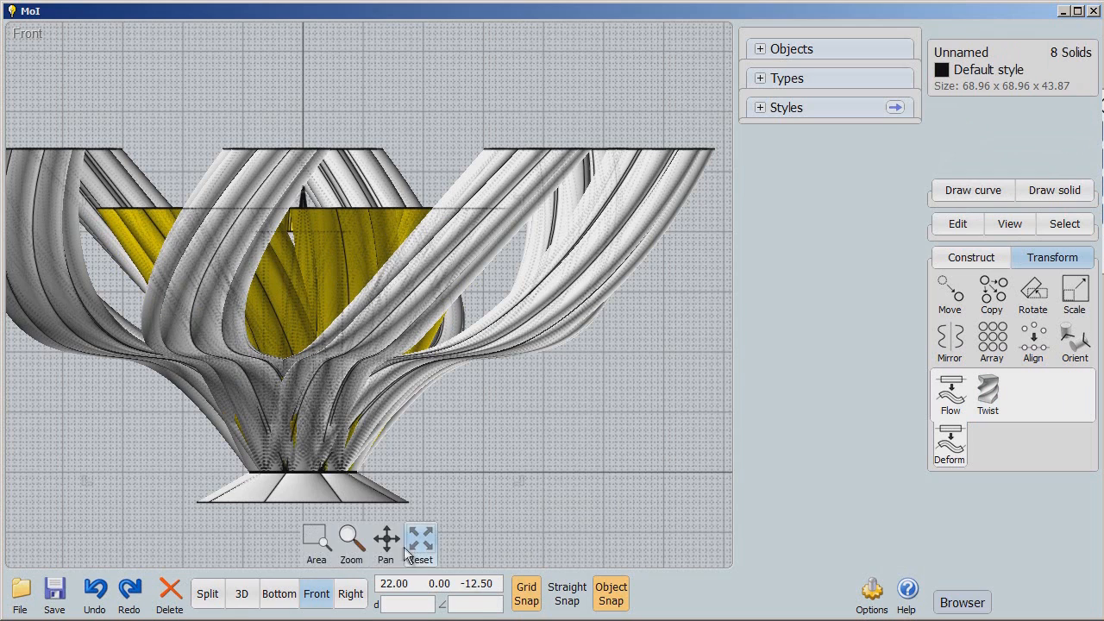
click(420, 539)
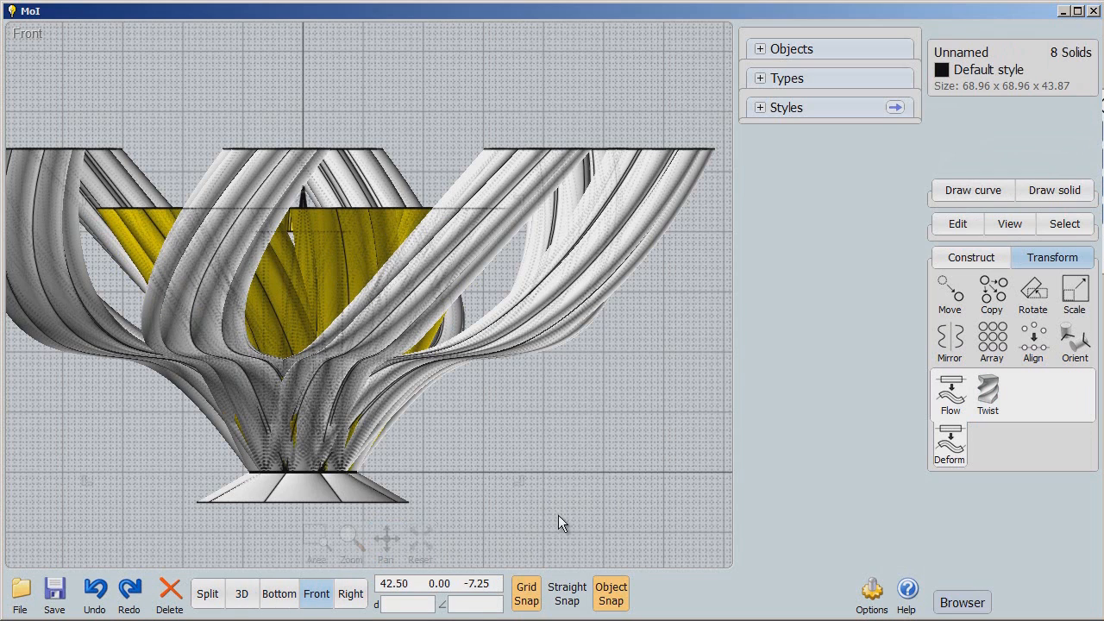
click(241, 593)
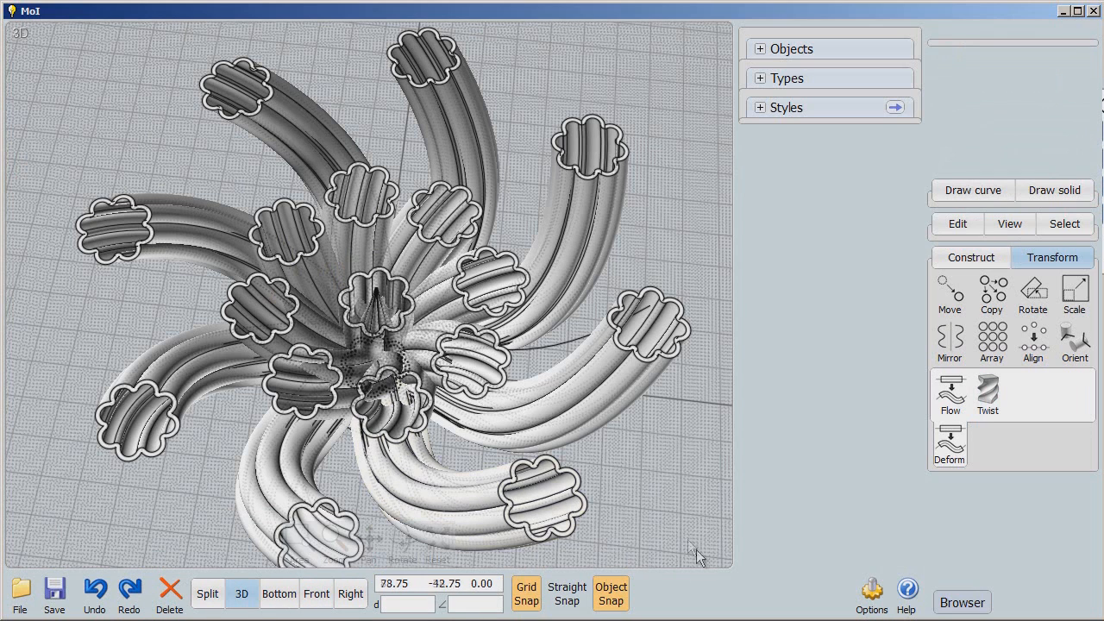